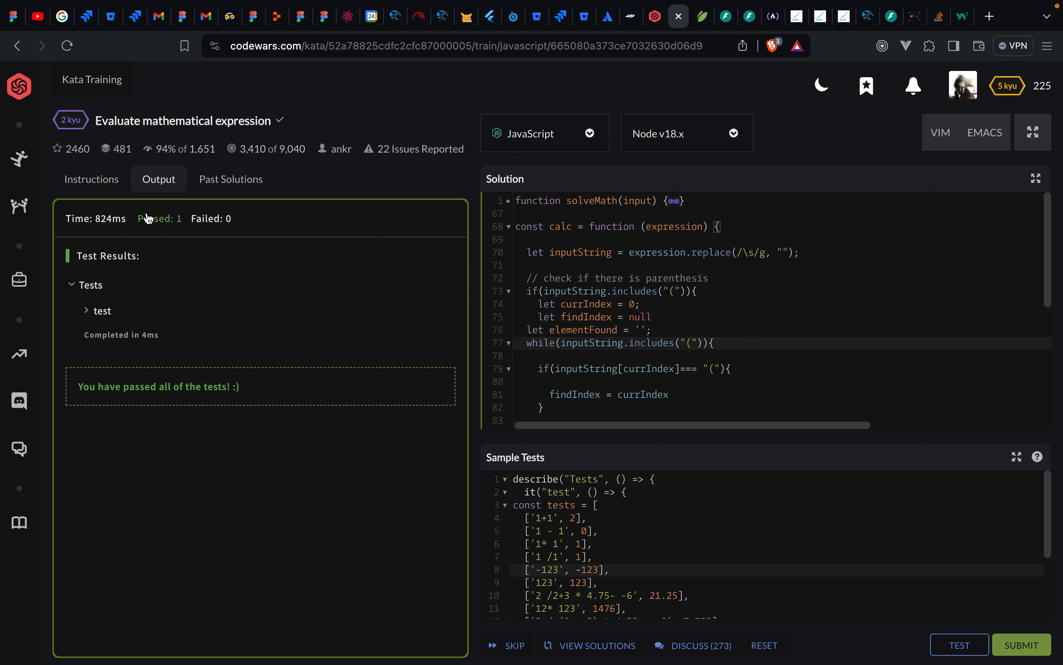
- View the kata instructions and read down through the Numbers, Operators and Parentheses rules
{"action": "left_click", "coordinate": [90, 179]}
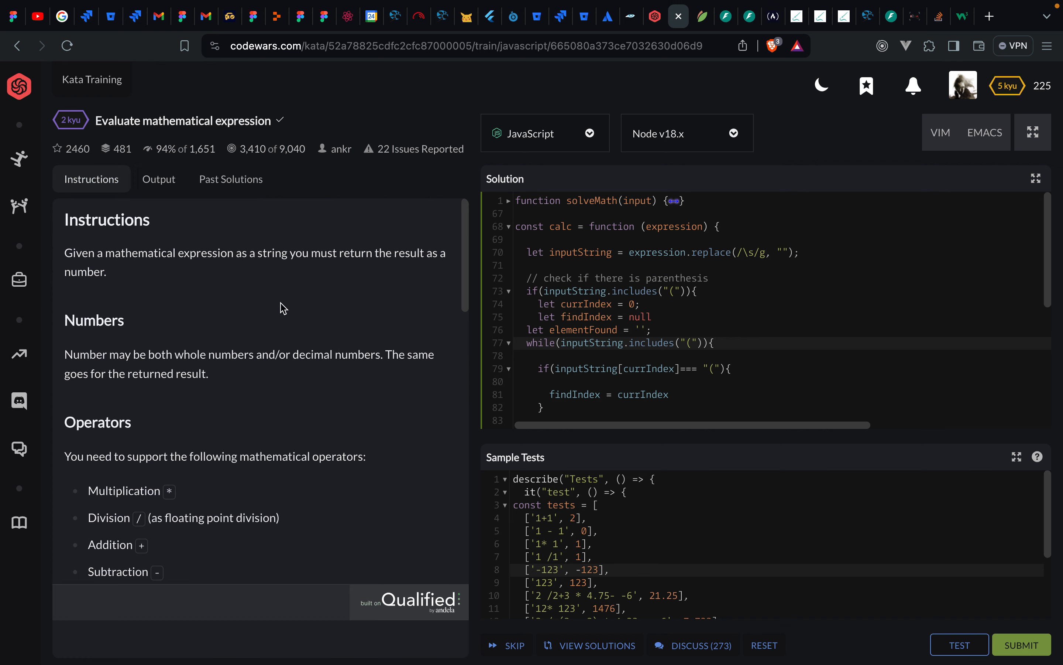
{"action": "mouse_move", "coordinate": [284, 313]}
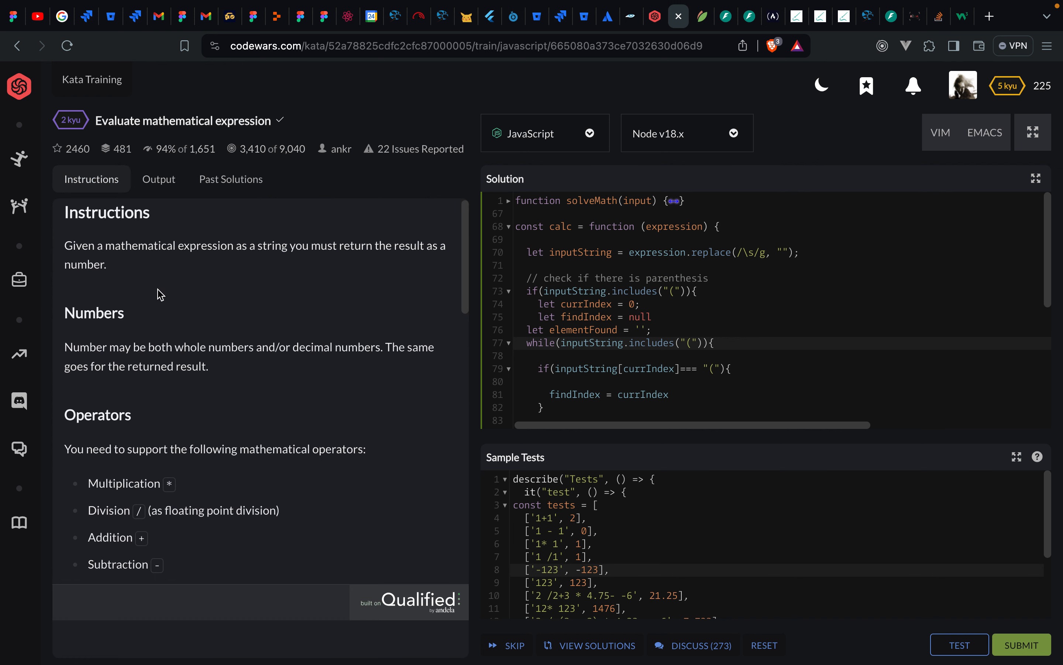
{"action": "mouse_move", "coordinate": [269, 277]}
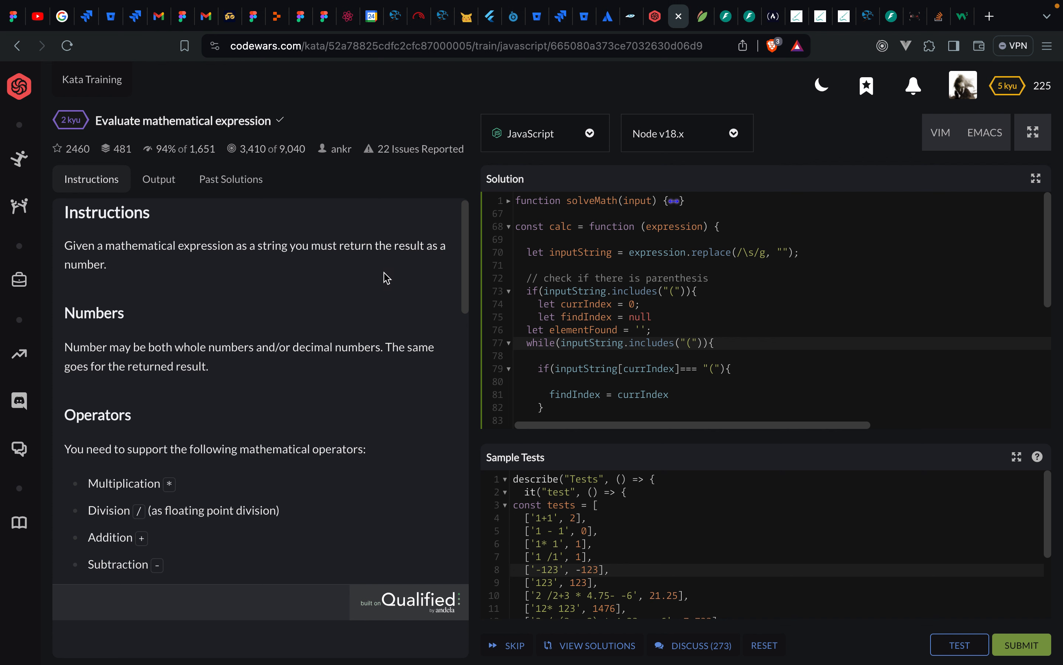
{"action": "scroll", "scroll_direction": "down", "scroll_amount": 3}
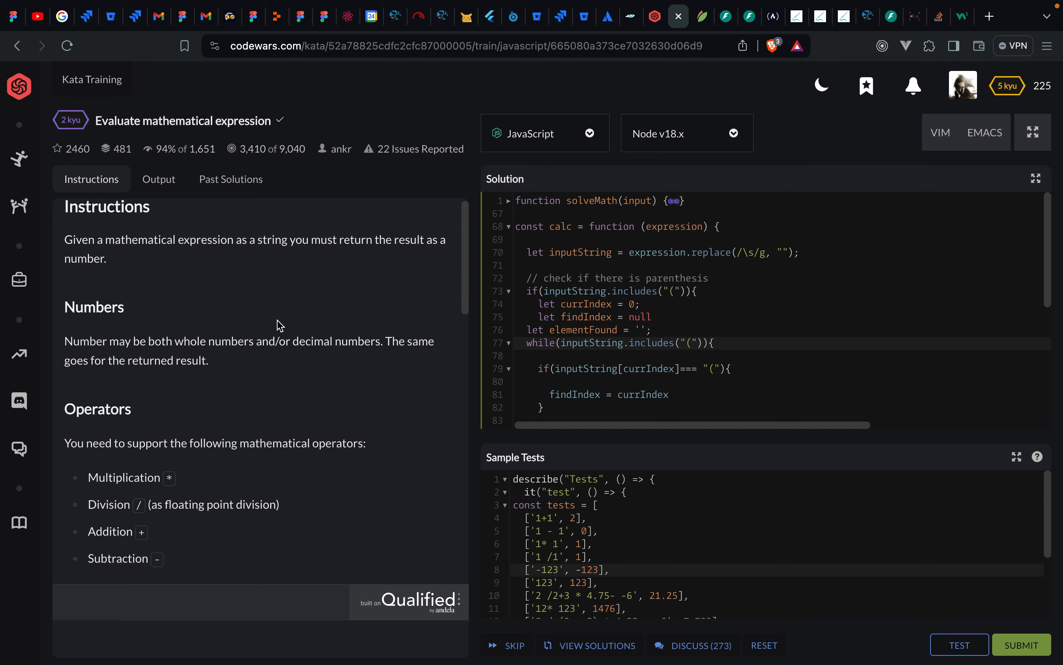
{"action": "scroll", "scroll_direction": "down", "scroll_amount": 3}
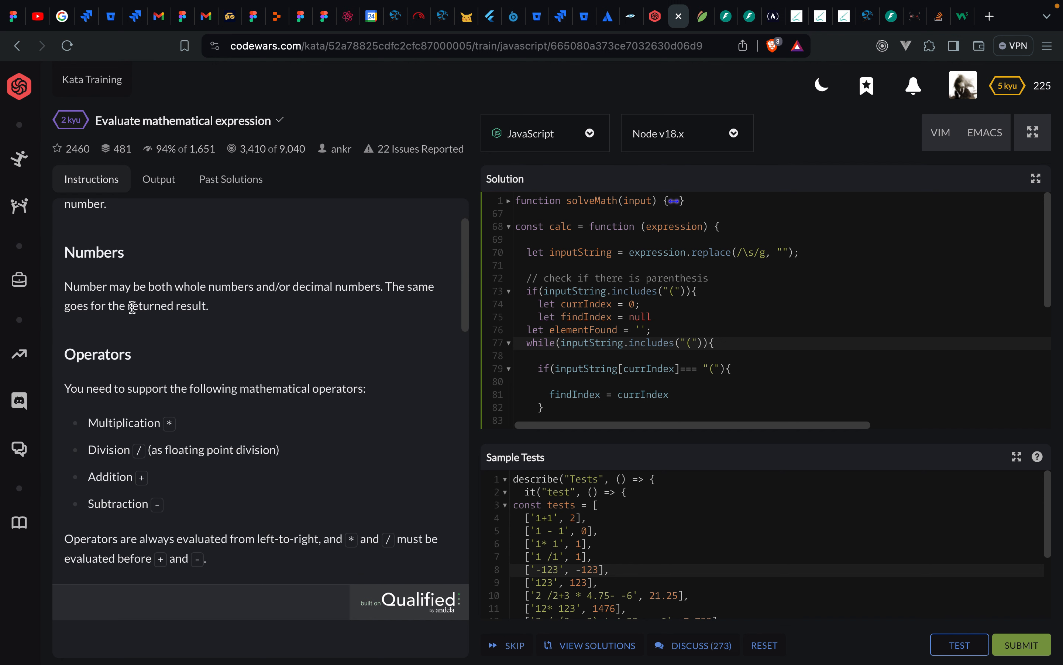
{"action": "scroll", "scroll_direction": "down", "scroll_amount": 3}
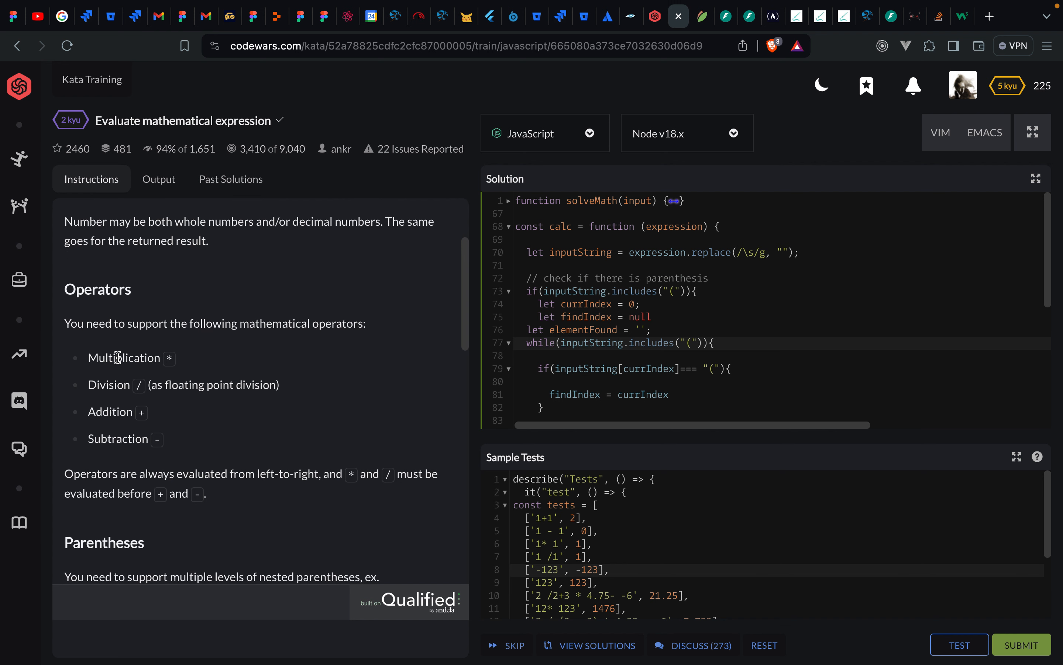
{"action": "mouse_move", "coordinate": [320, 324]}
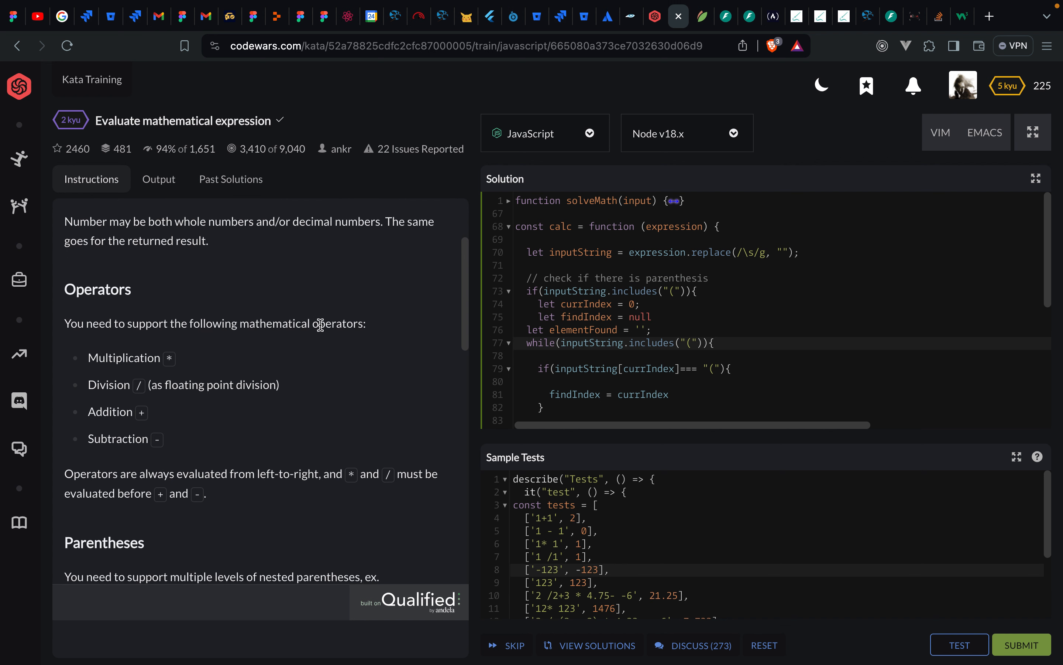
{"action": "mouse_move", "coordinate": [132, 359]}
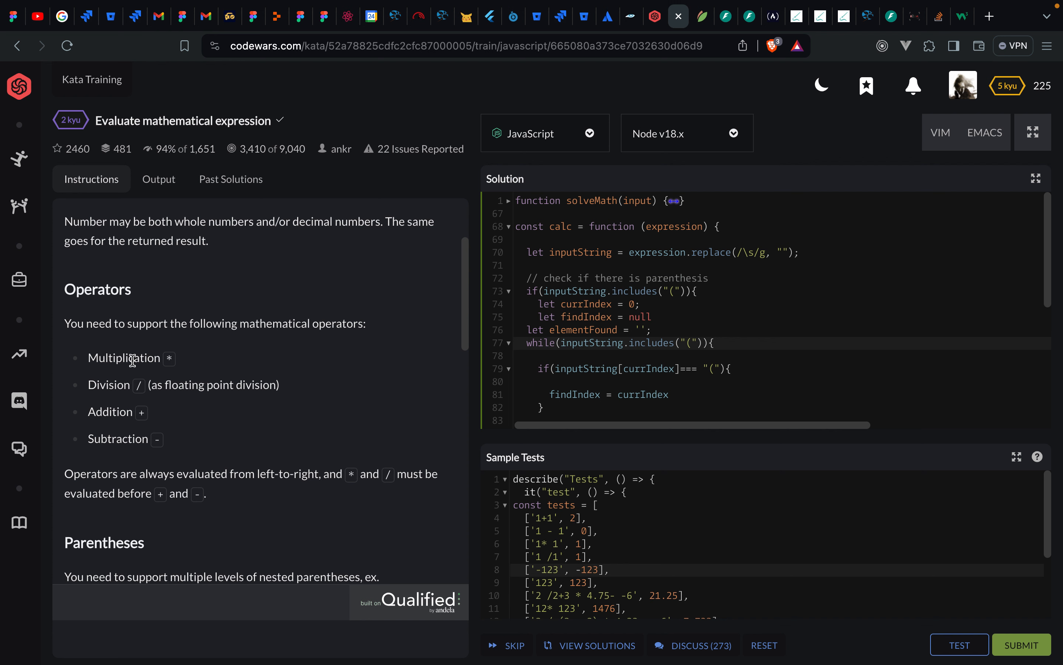
{"action": "mouse_move", "coordinate": [112, 414]}
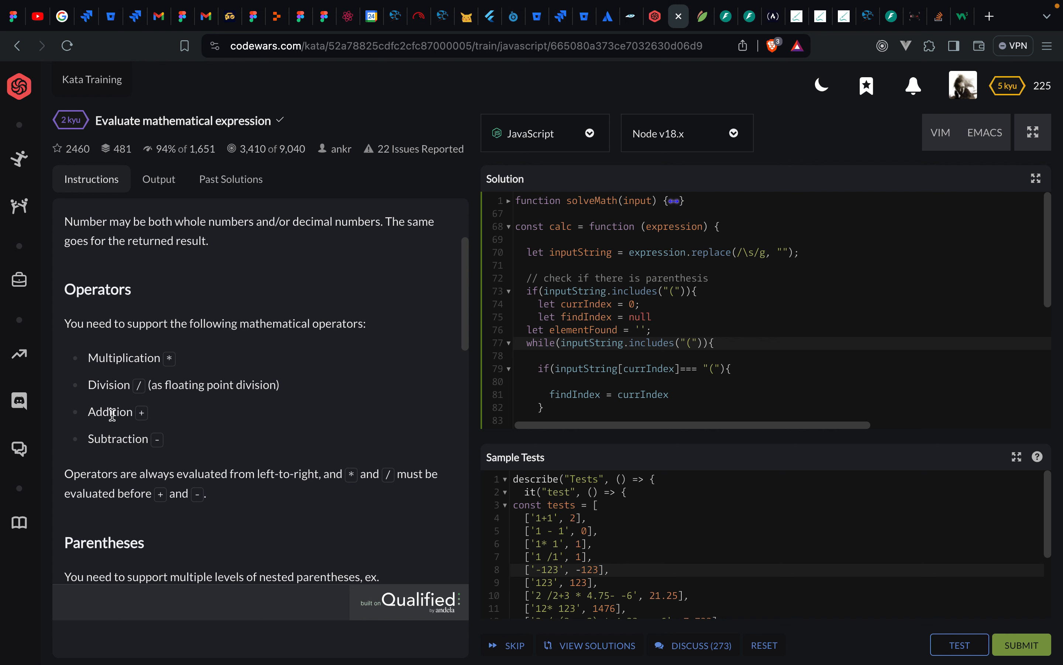
{"action": "scroll", "scroll_direction": "down", "scroll_amount": 3}
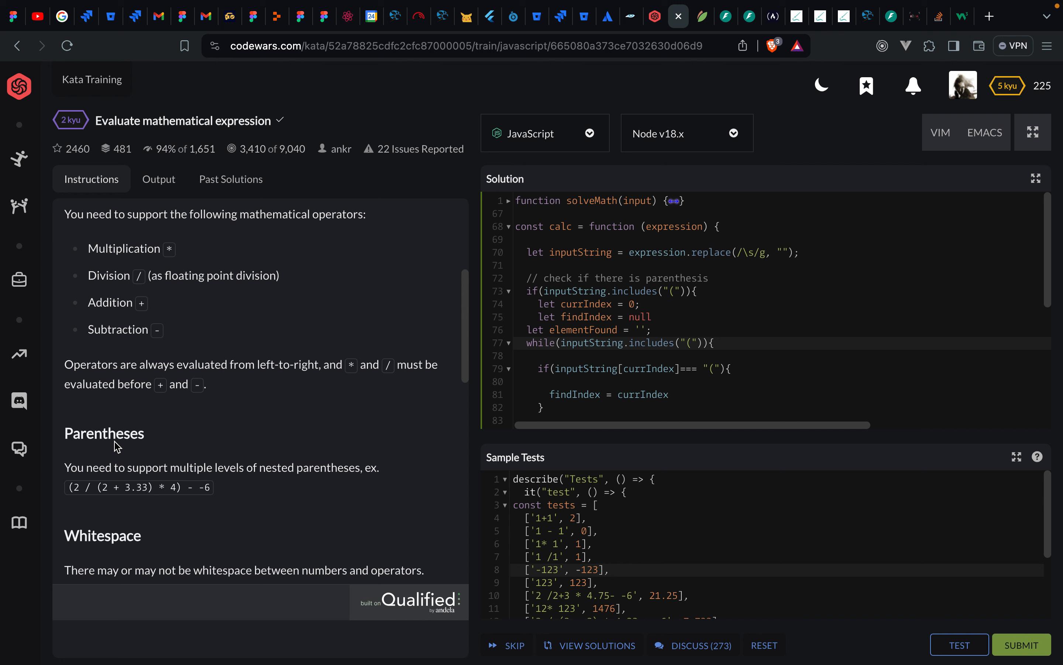
{"action": "scroll", "scroll_direction": "down", "scroll_amount": 3}
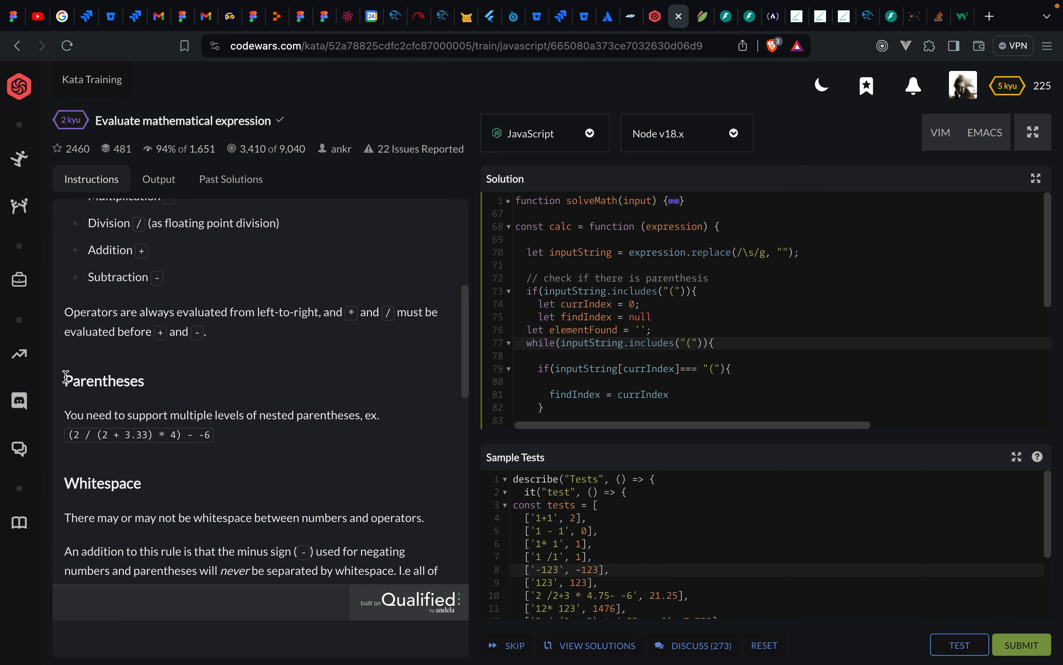
{"action": "double_click", "coordinate": [103, 380]}
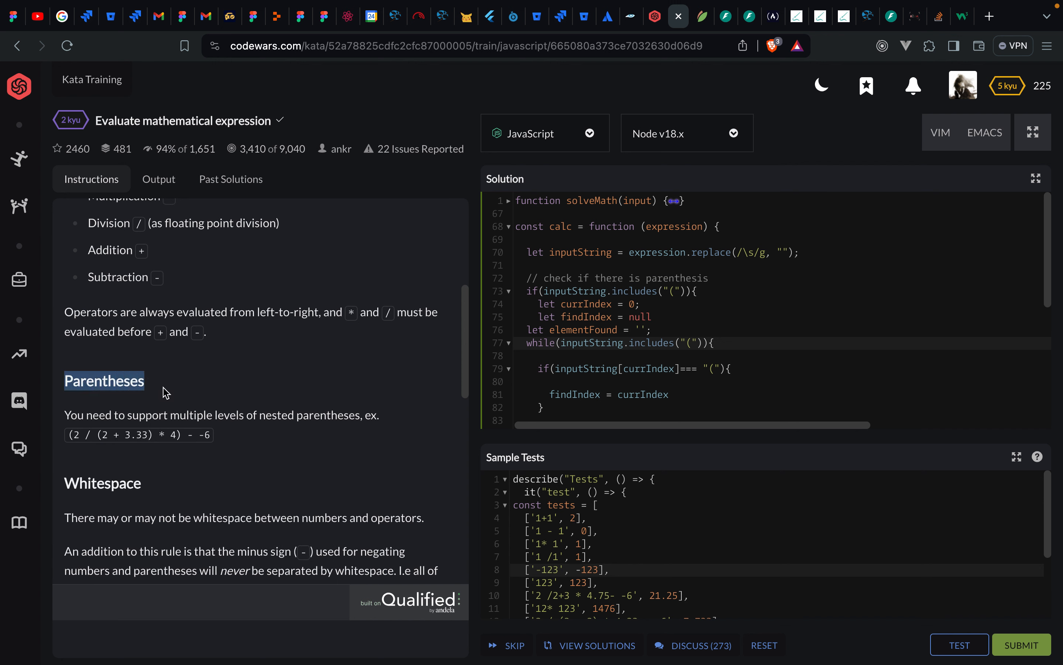
{"action": "mouse_move", "coordinate": [167, 402]}
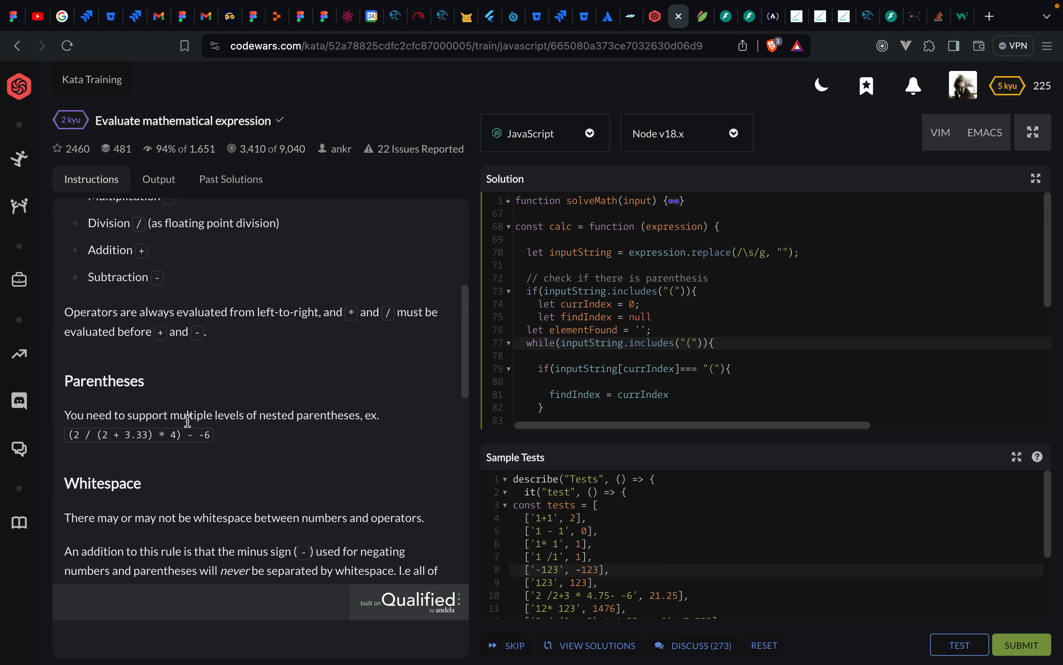
{"action": "scroll", "scroll_direction": "down", "scroll_amount": 3}
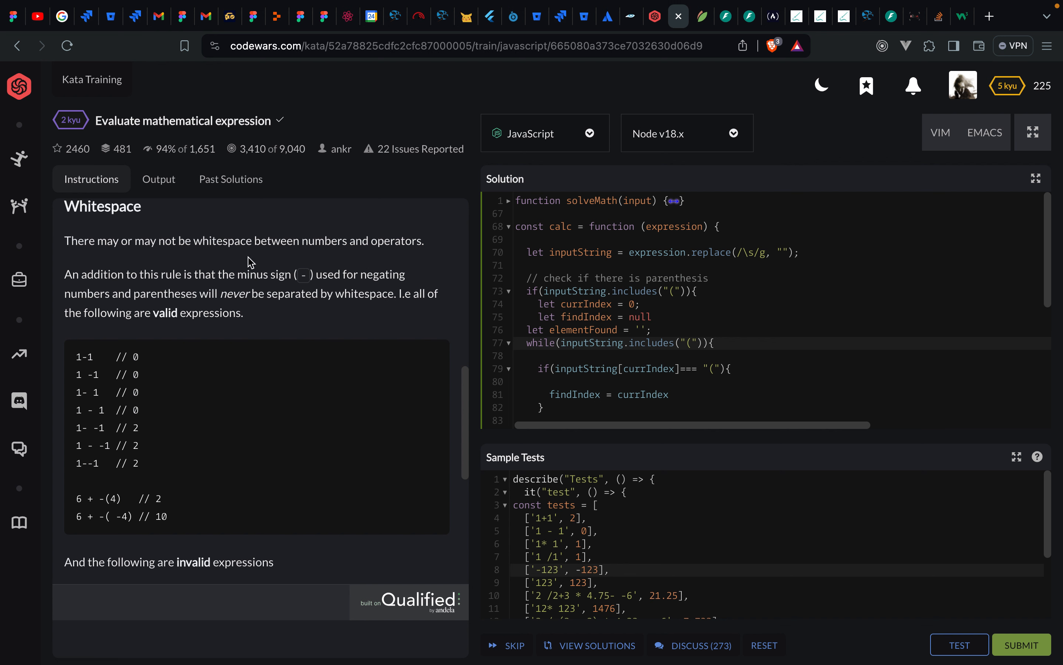
{"action": "left_click_drag", "start_coordinate": [77, 355], "coordinate": [137, 432]}
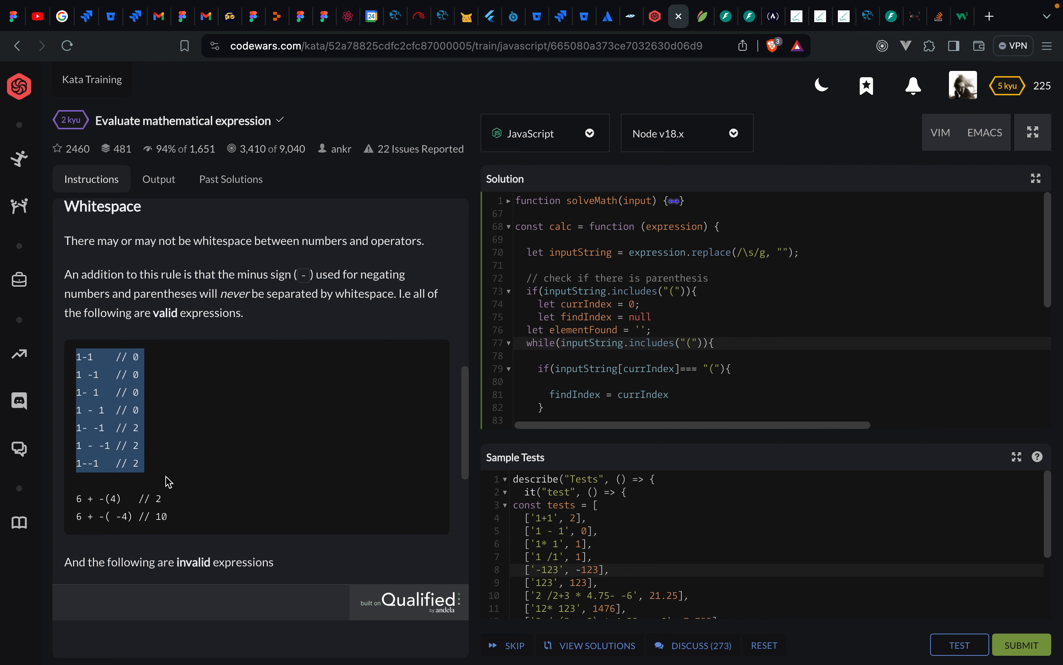
{"action": "scroll", "scroll_direction": "down", "scroll_amount": 3}
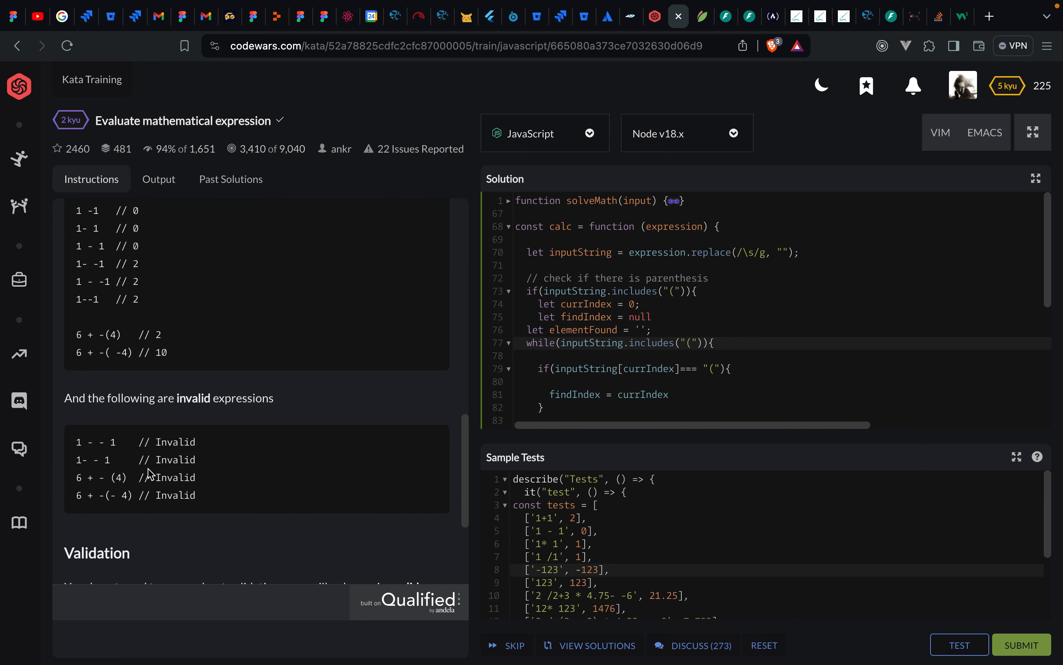
{"action": "scroll", "scroll_direction": "down", "scroll_amount": 3}
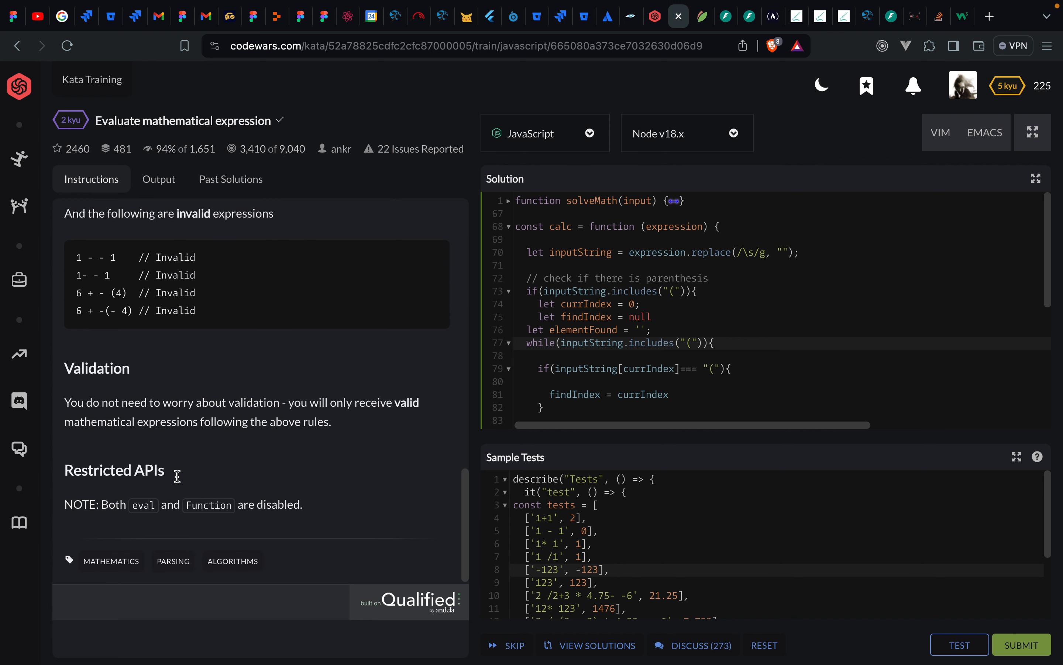
{"action": "mouse_move", "coordinate": [258, 418]}
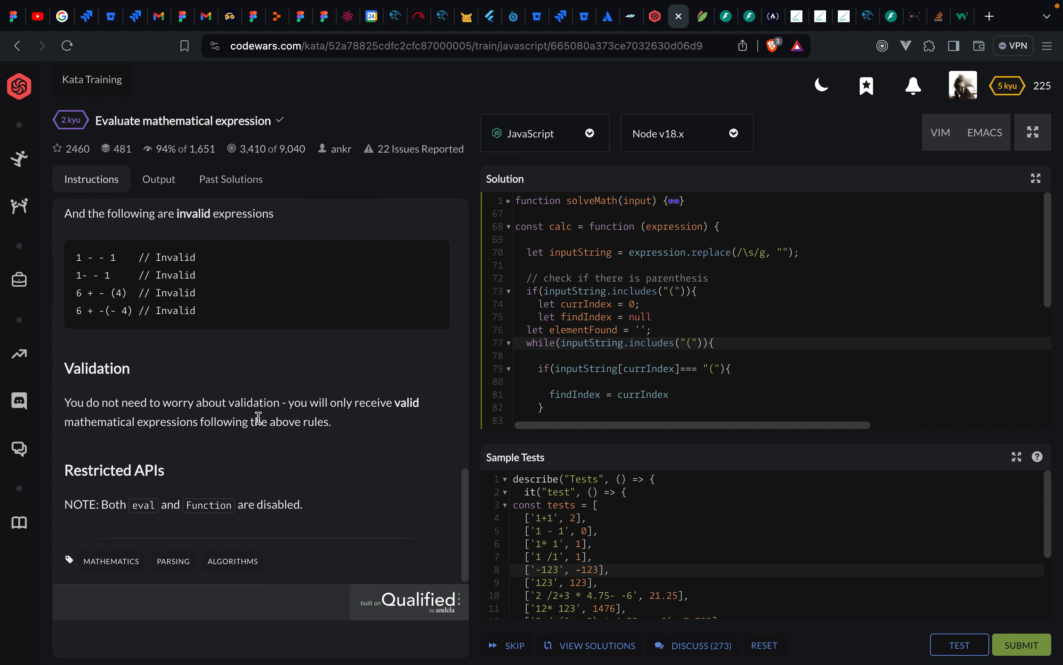
{"action": "mouse_move", "coordinate": [227, 366]}
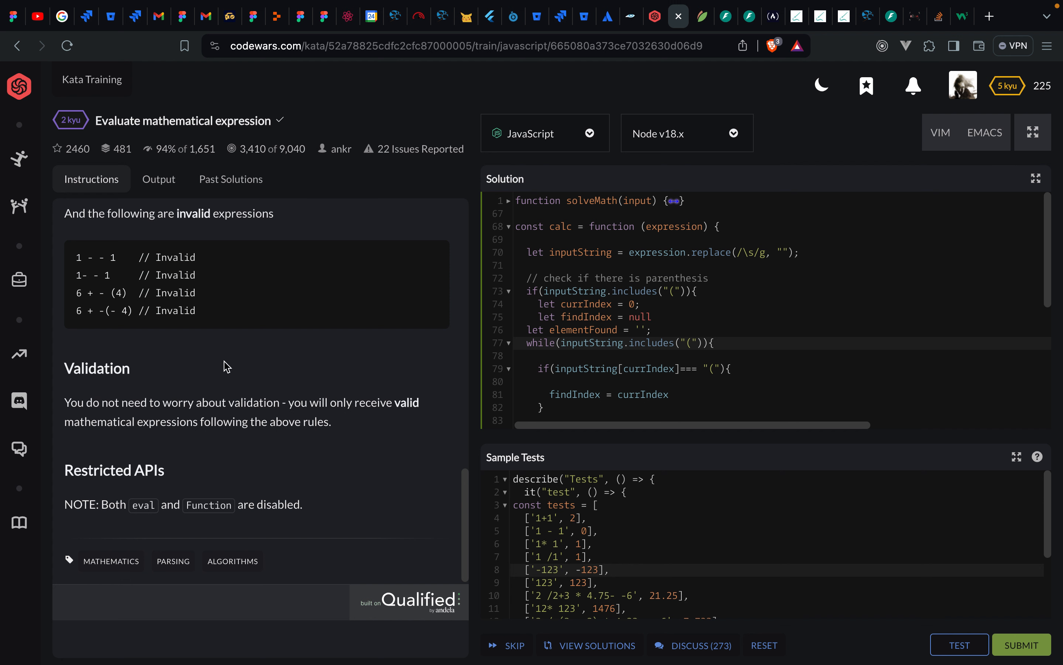
{"action": "mouse_move", "coordinate": [237, 421]}
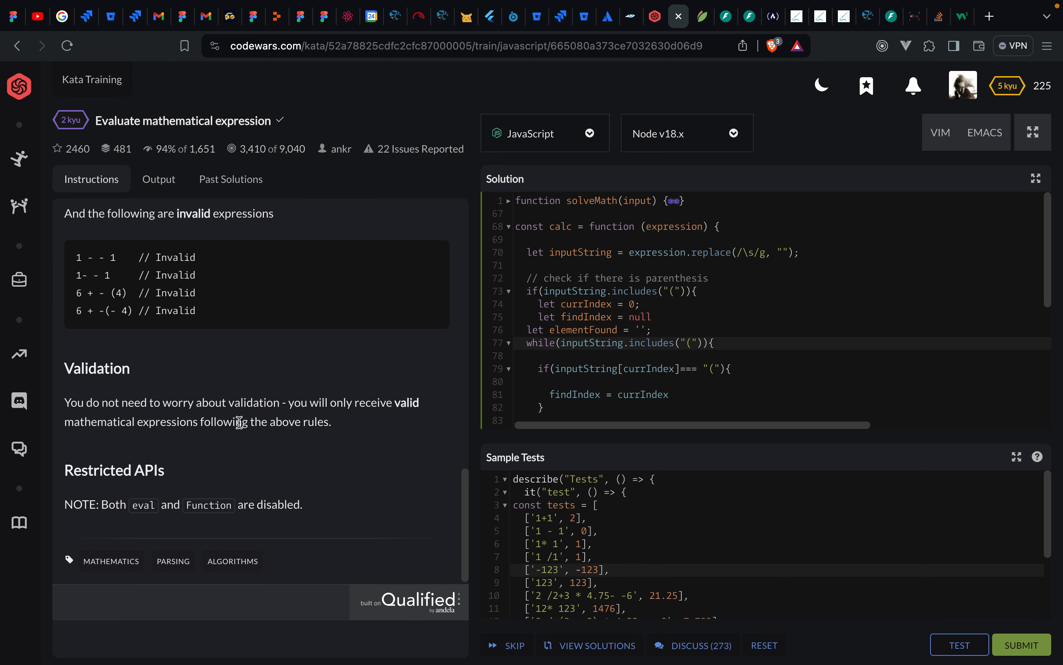
{"action": "mouse_move", "coordinate": [210, 378]}
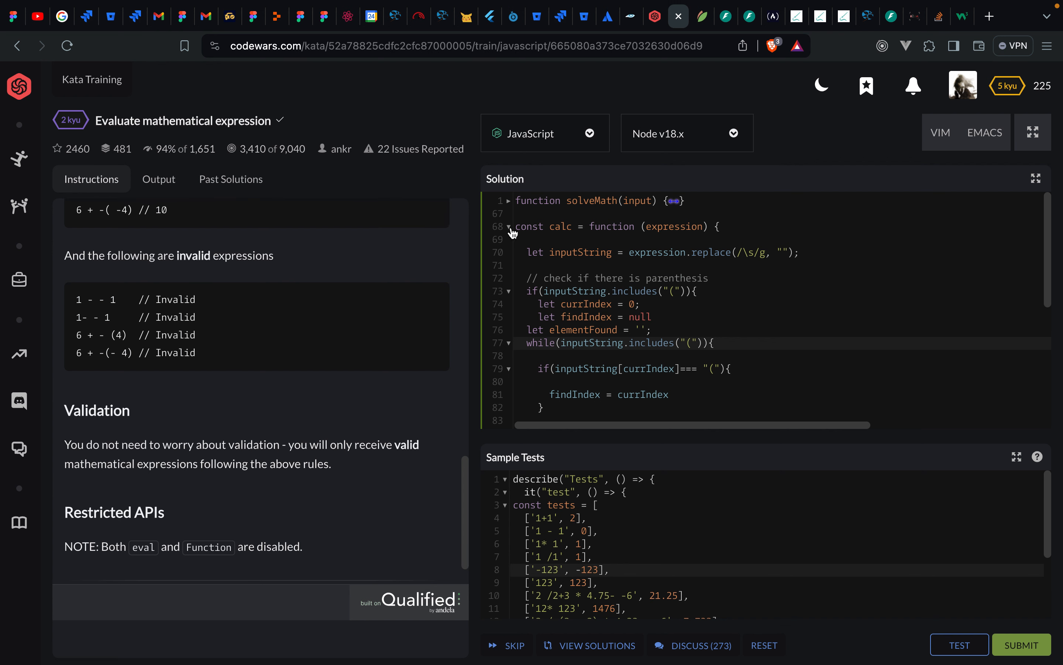
{"action": "left_click", "coordinate": [509, 226]}
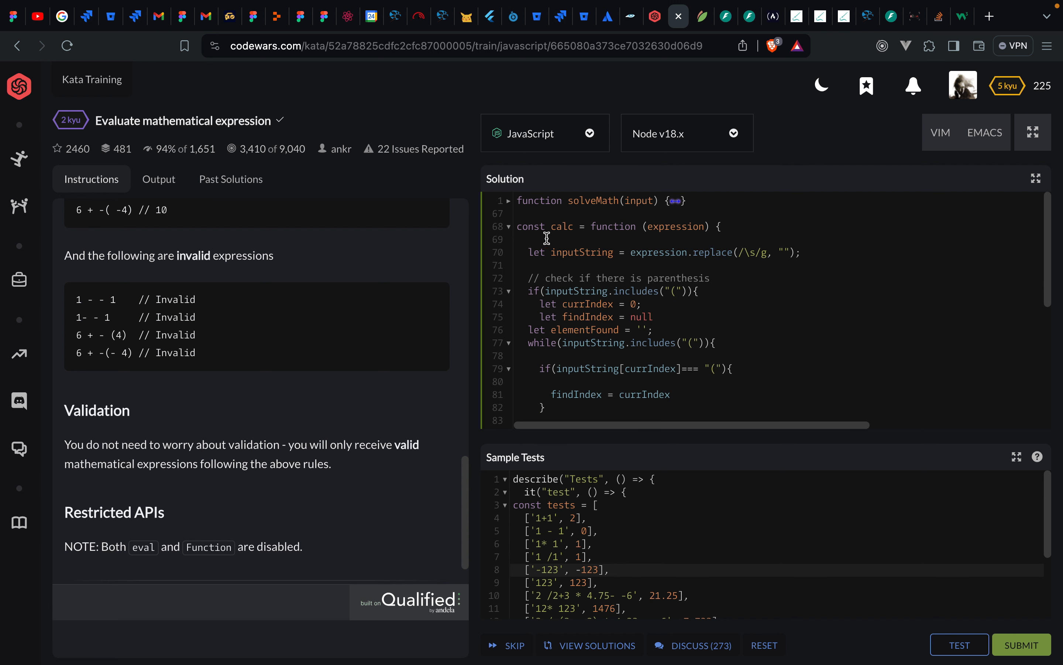
{"action": "mouse_move", "coordinate": [528, 219]}
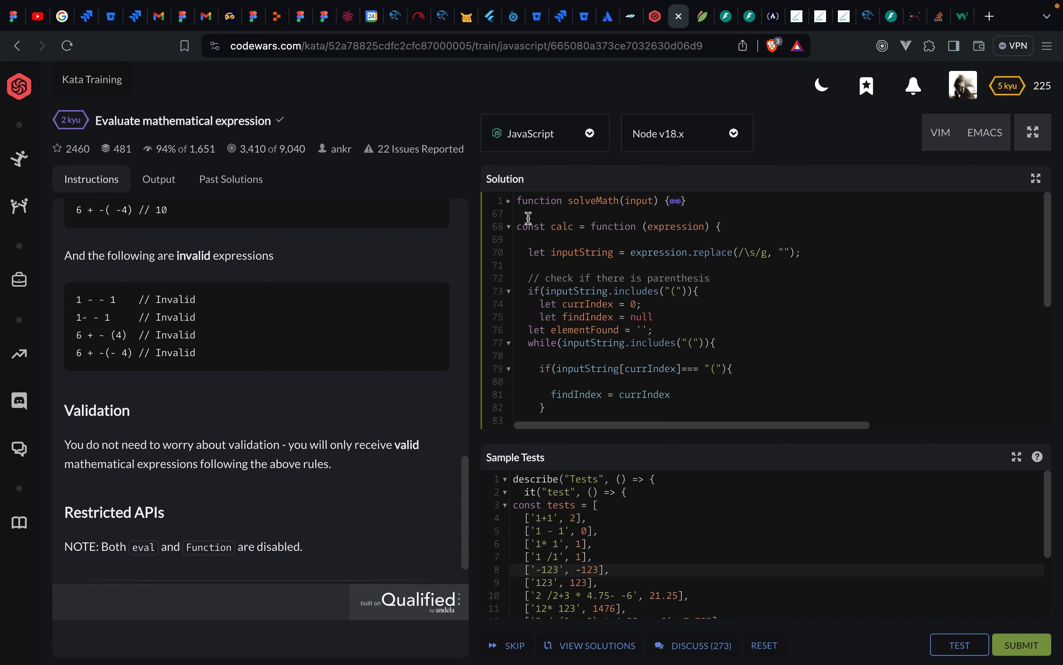
{"action": "double_click", "coordinate": [562, 225]}
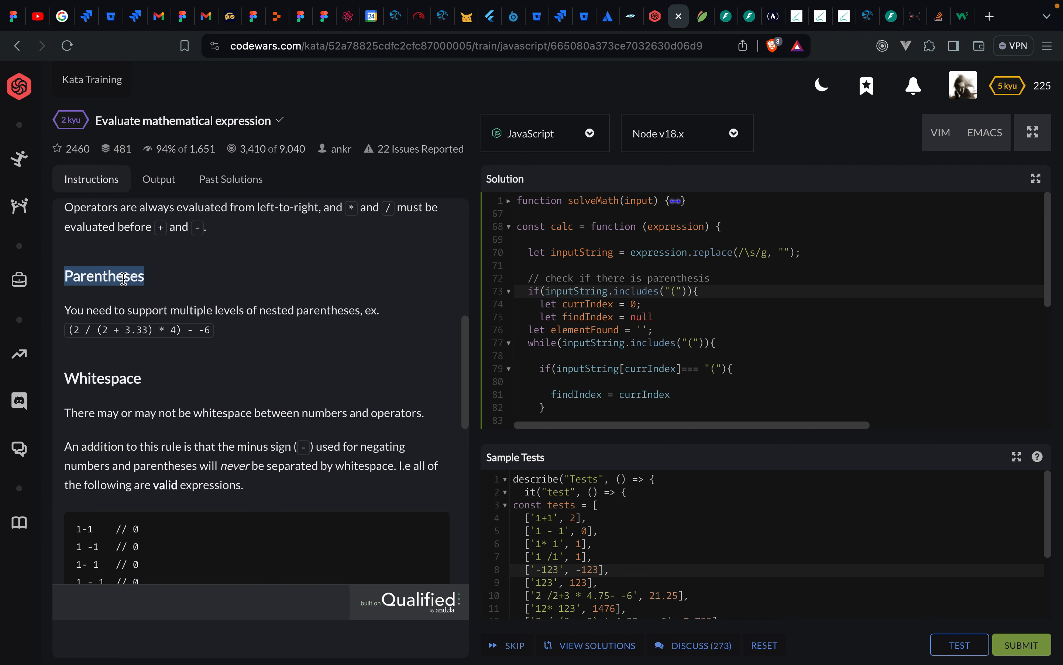
{"action": "mouse_move", "coordinate": [170, 306]}
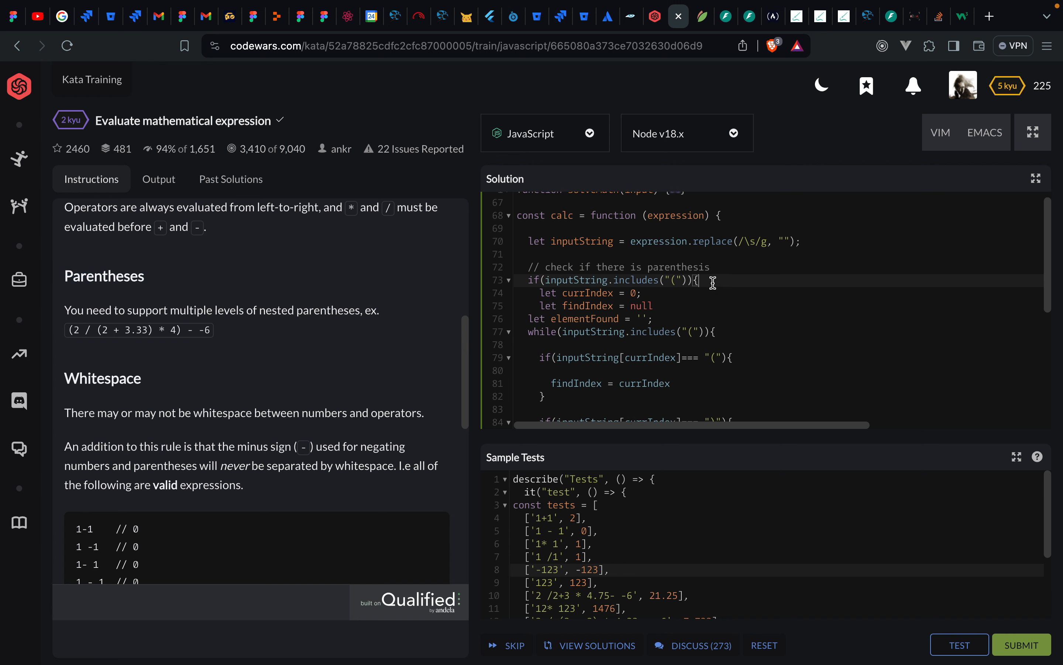
{"action": "double_click", "coordinate": [581, 241]}
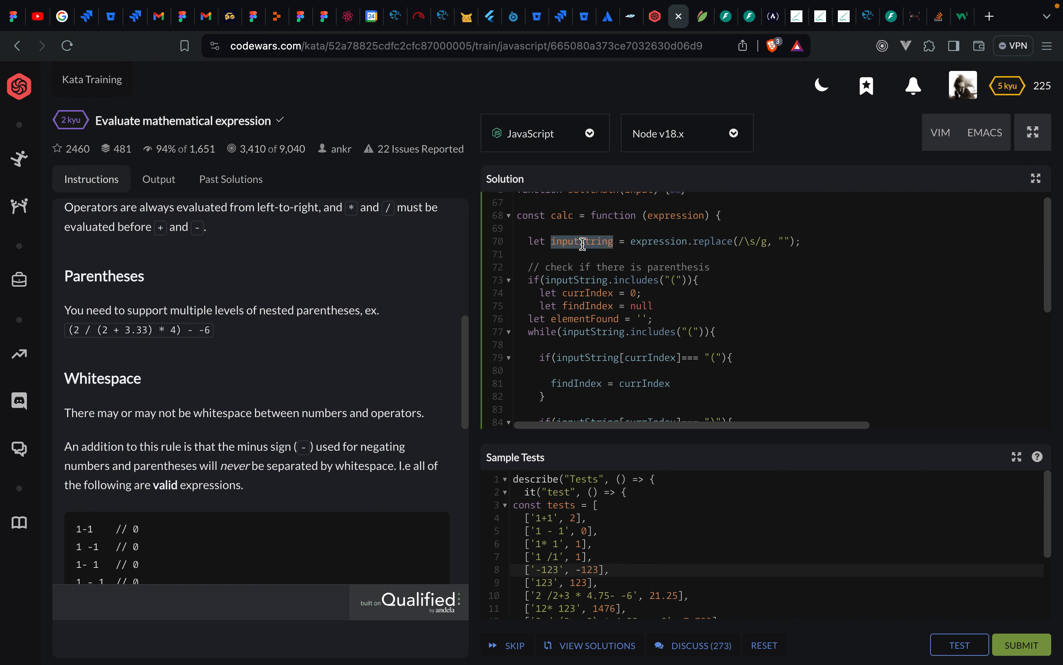
{"action": "left_click", "coordinate": [697, 279]}
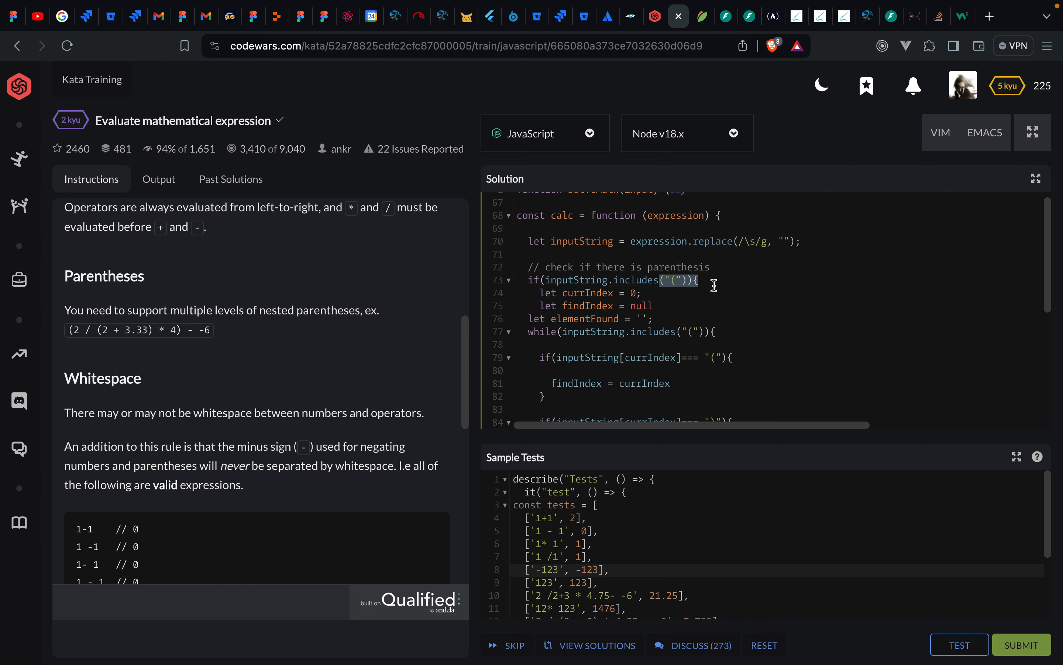
{"action": "scroll", "scroll_direction": "down", "scroll_amount": 3}
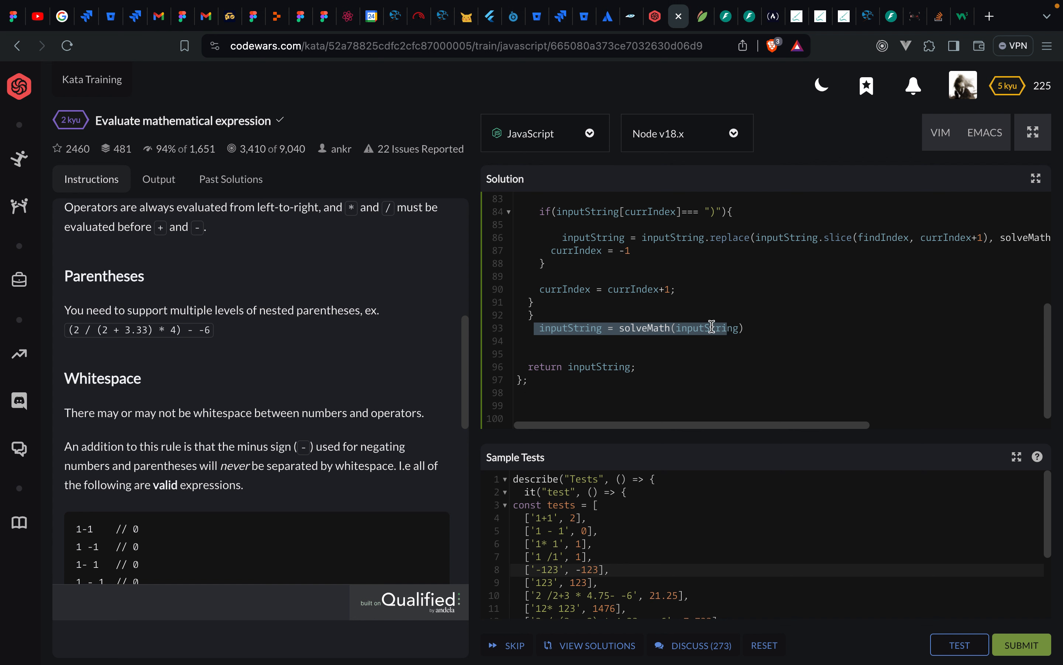
{"action": "double_click", "coordinate": [638, 328]}
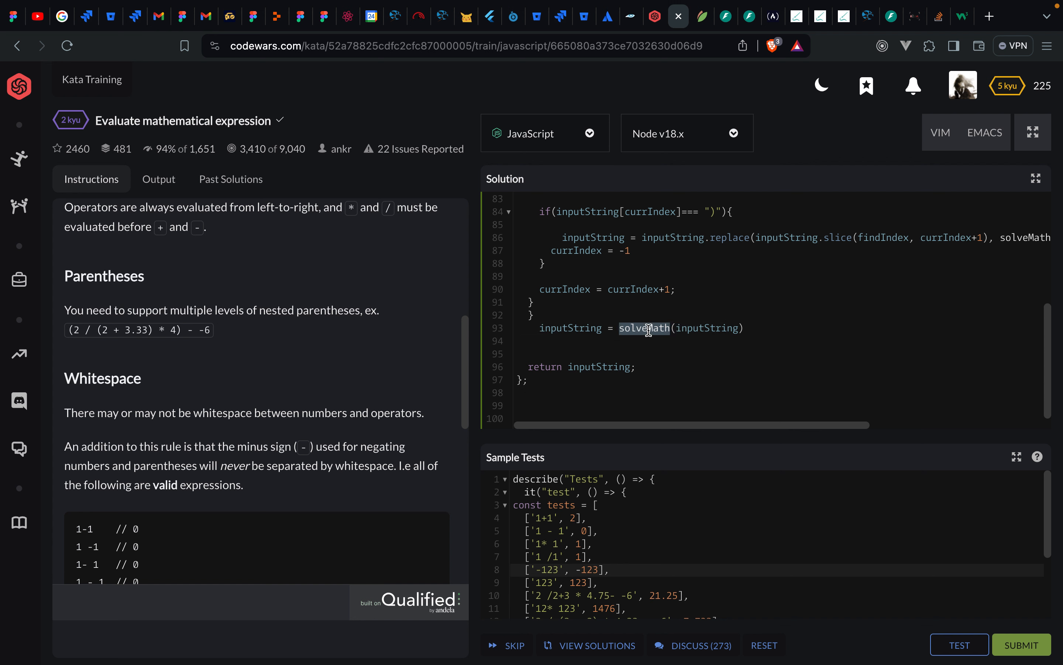
{"action": "mouse_move", "coordinate": [707, 341]}
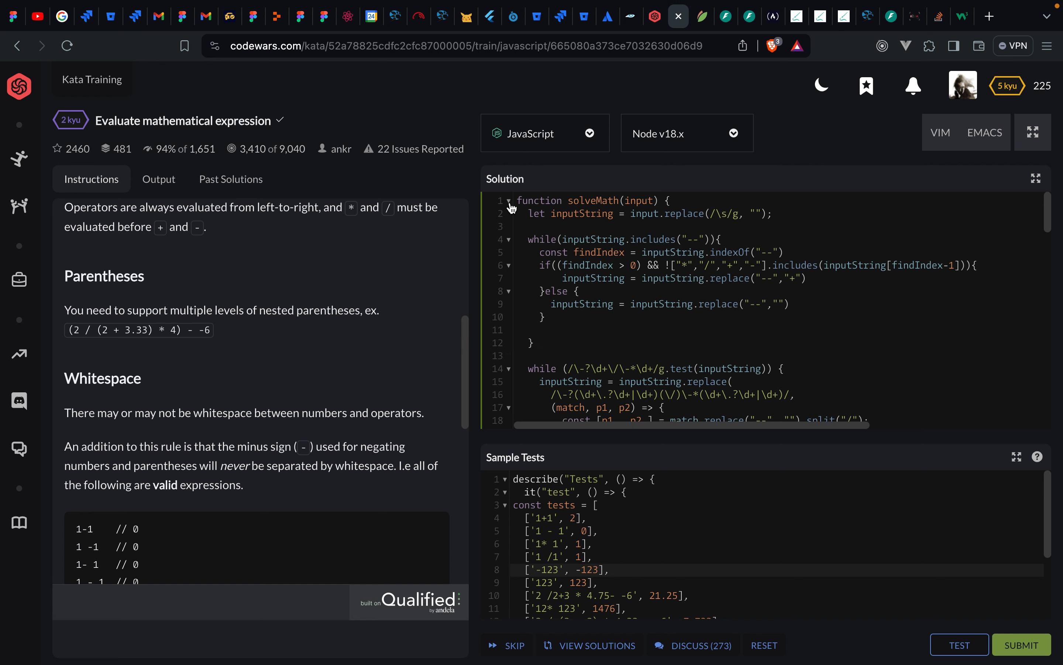
{"action": "mouse_move", "coordinate": [658, 266]}
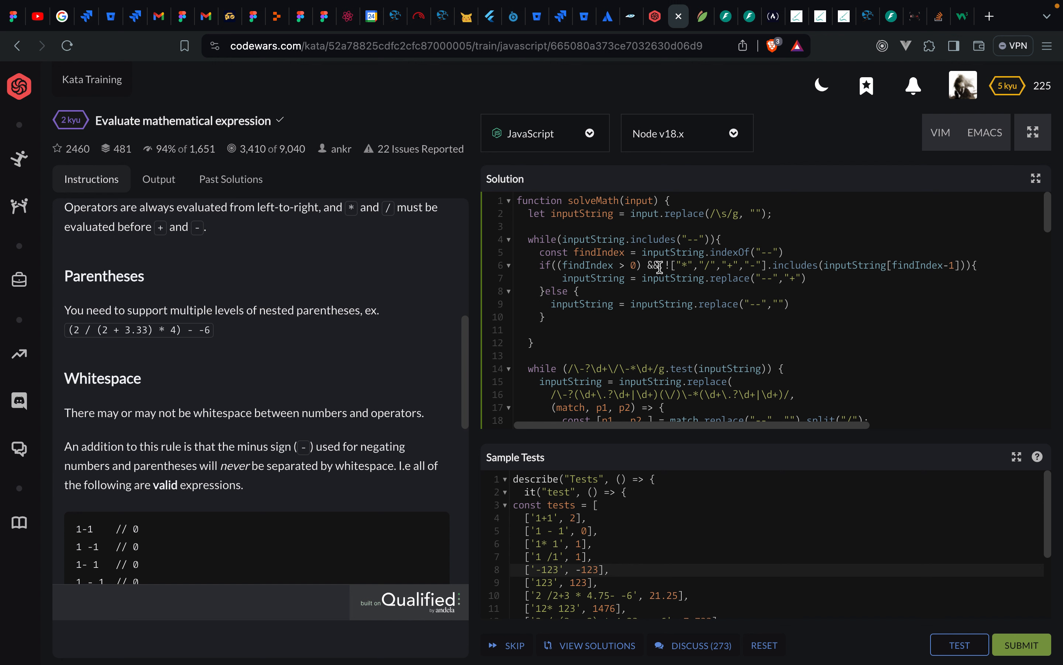
{"action": "double_click", "coordinate": [692, 240]}
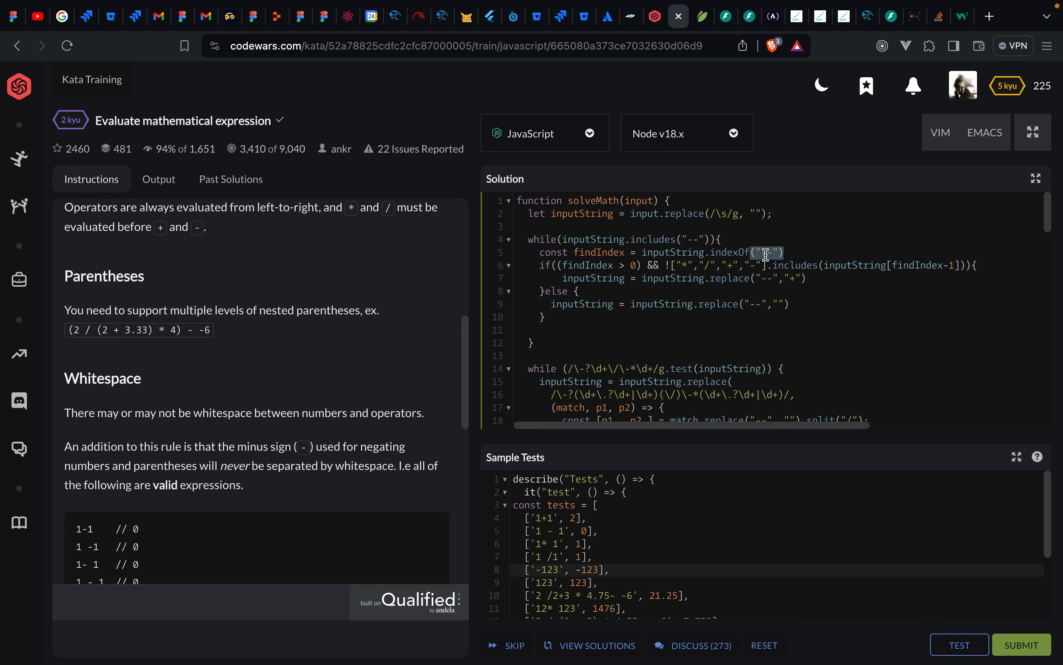
{"action": "mouse_move", "coordinate": [723, 270]}
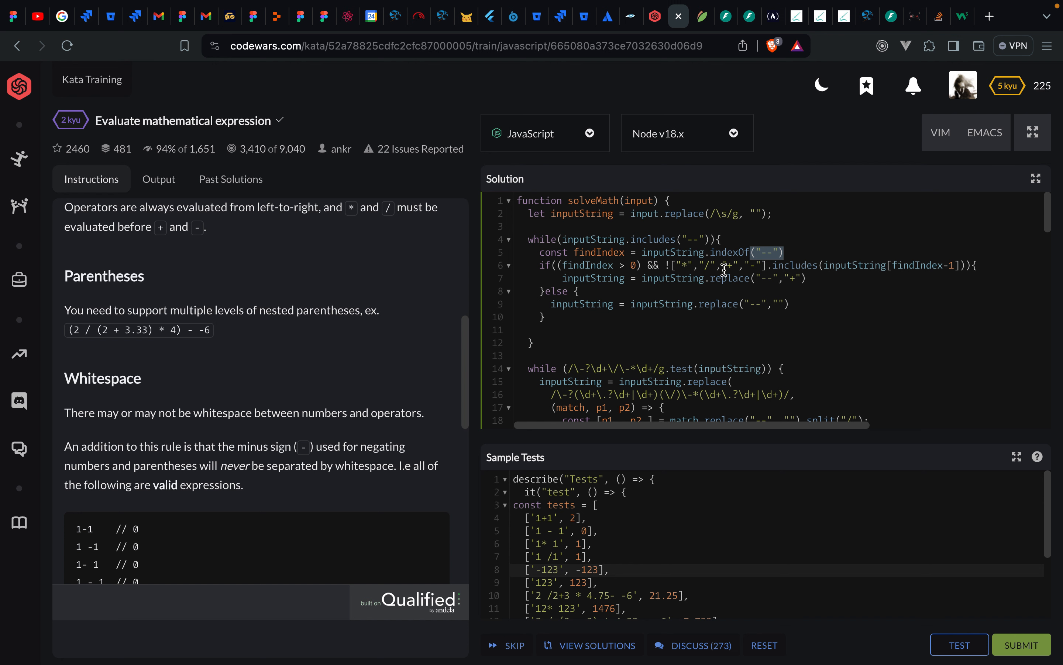
{"action": "mouse_move", "coordinate": [793, 280]}
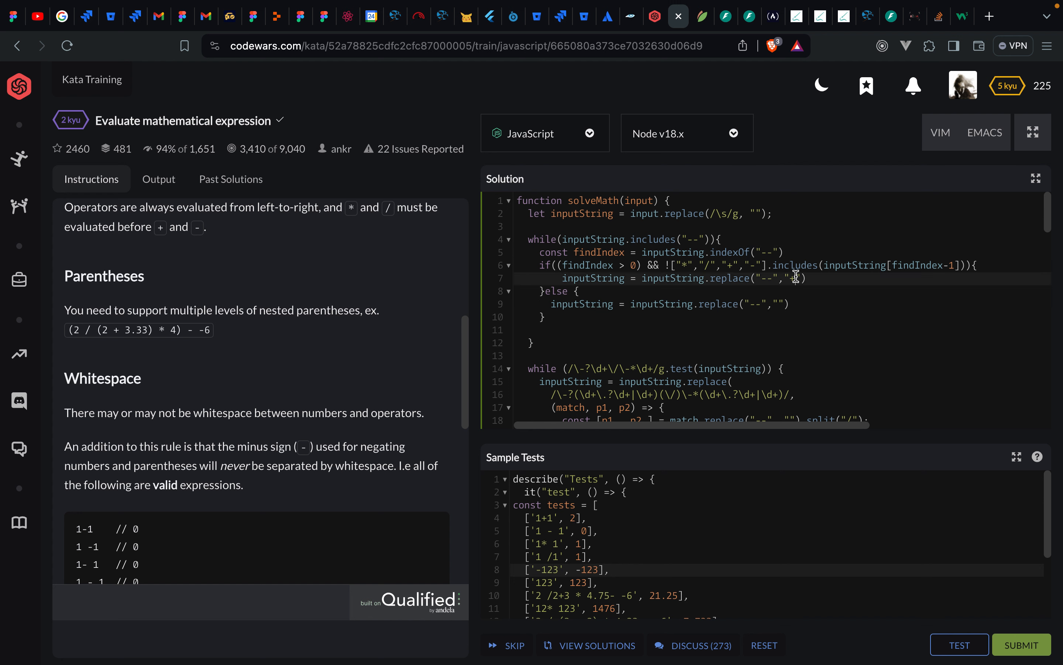
{"action": "type", "text": "+"}
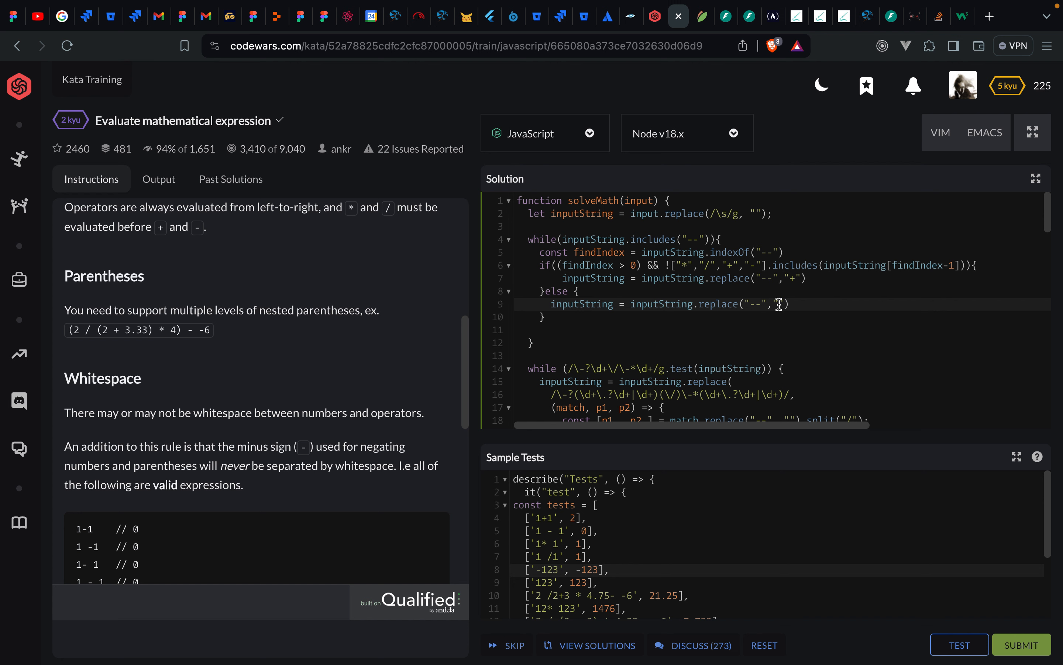
{"action": "double_click", "coordinate": [760, 303]}
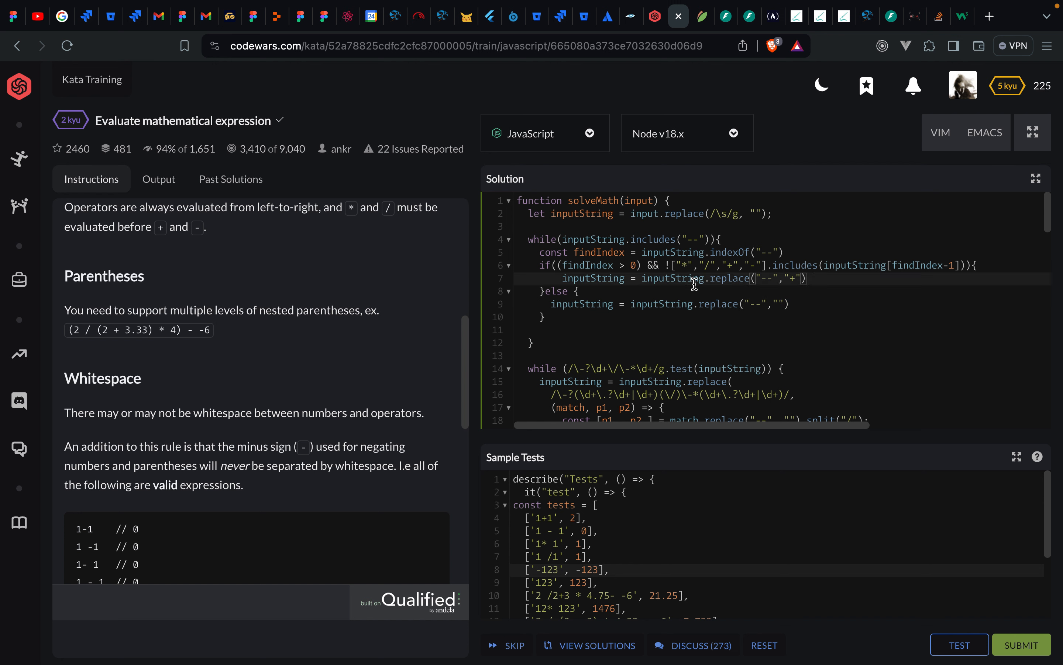
{"action": "mouse_move", "coordinate": [702, 285]}
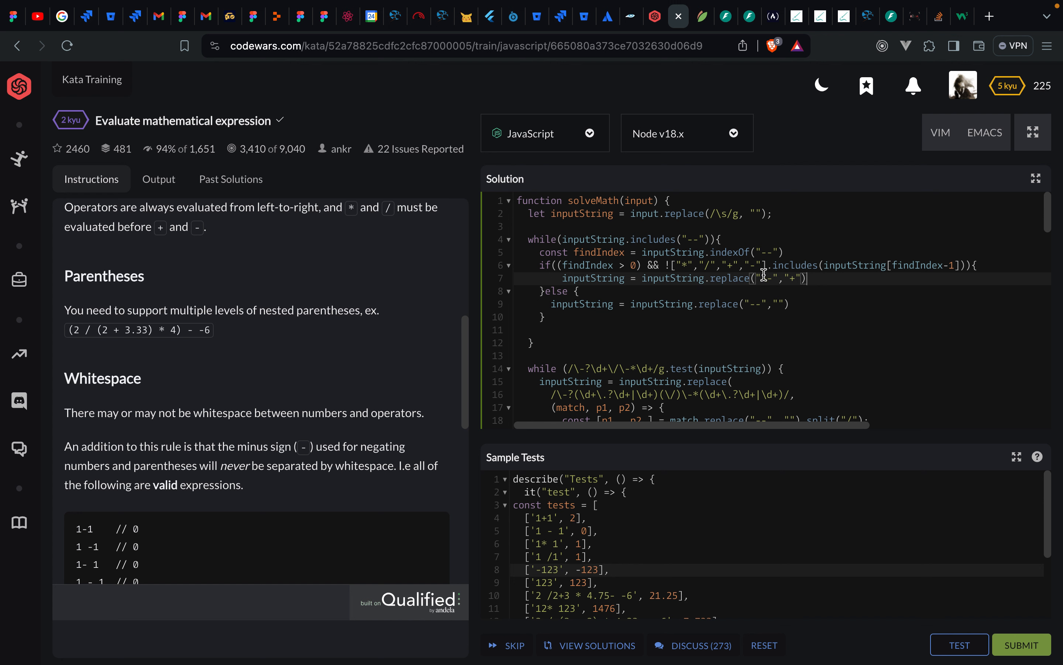
{"action": "scroll", "scroll_direction": "down", "scroll_amount": 3}
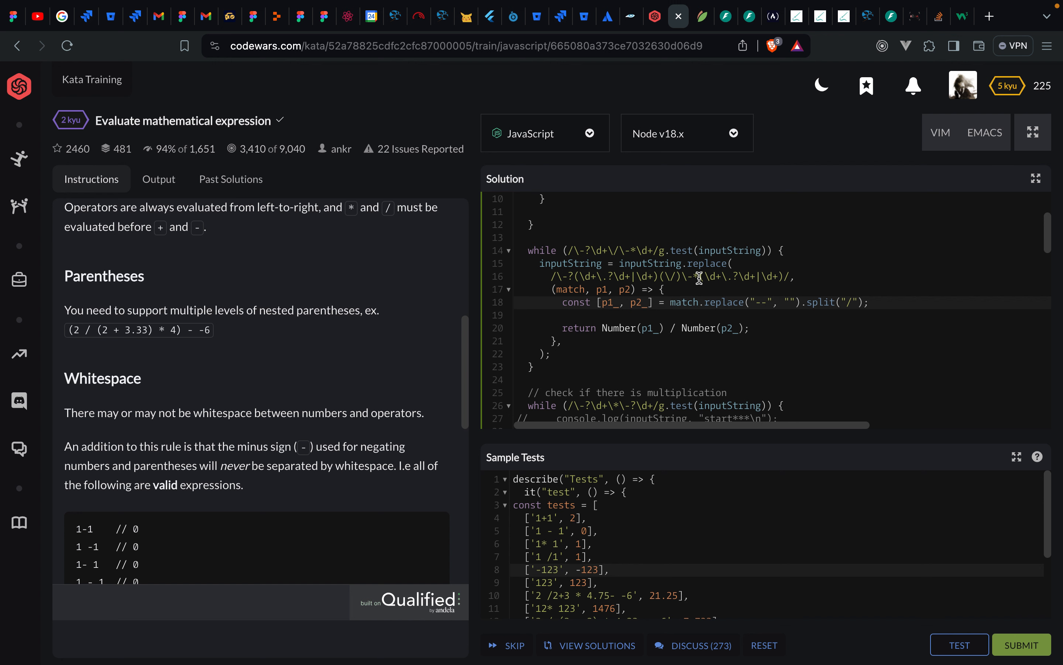
{"action": "left_click", "coordinate": [669, 302]}
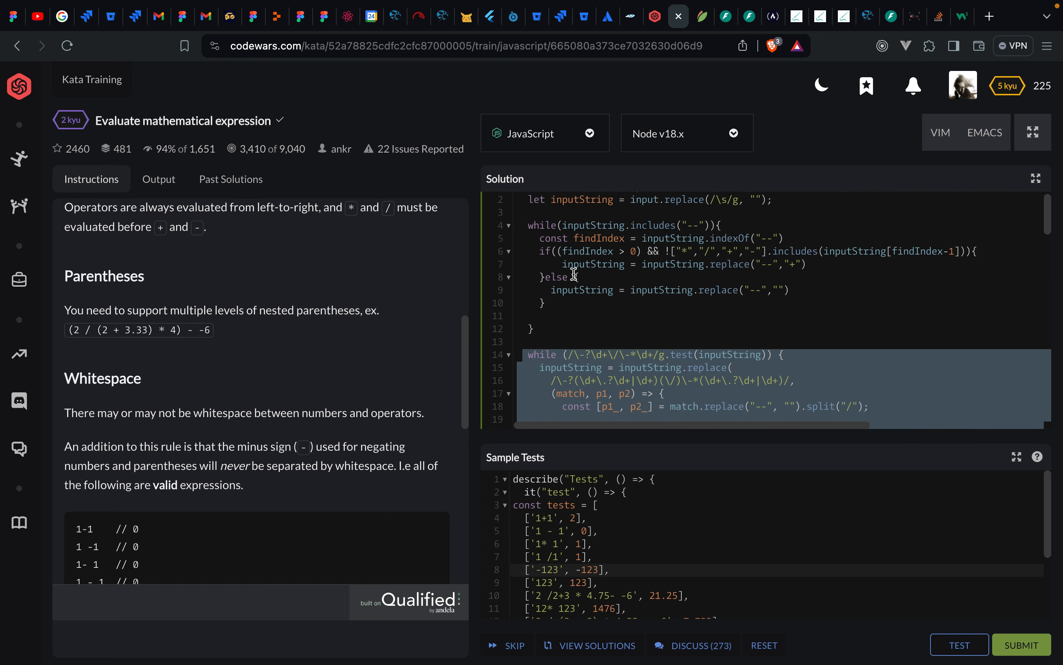
{"action": "scroll", "scroll_direction": "down", "scroll_amount": 3}
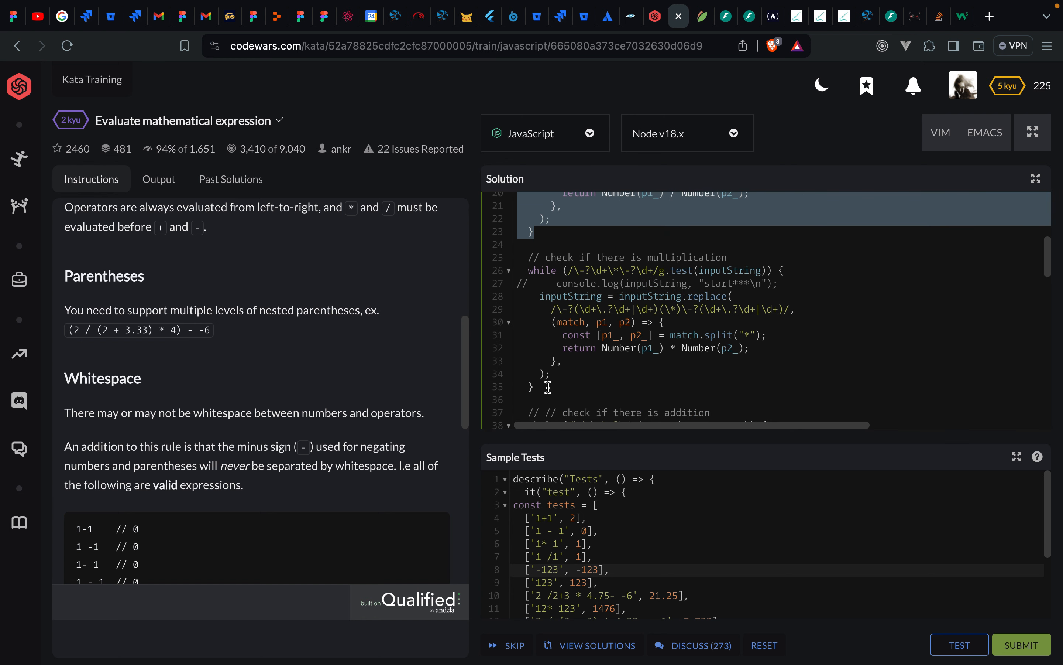
{"action": "left_click_drag", "start_coordinate": [528, 271], "coordinate": [533, 386]}
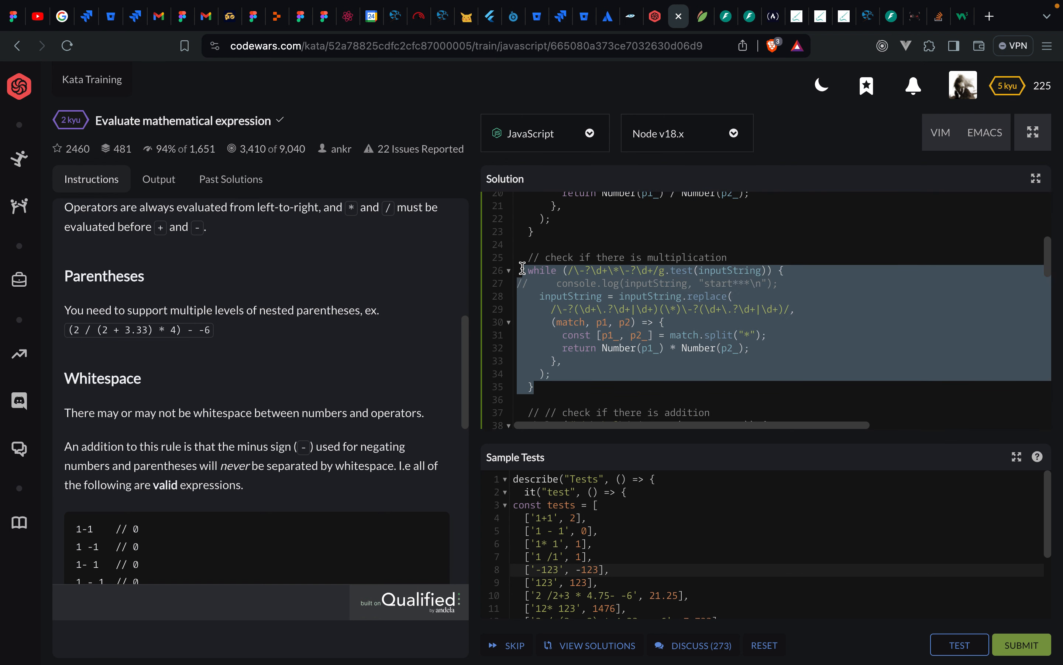
{"action": "left_click", "coordinate": [540, 391]}
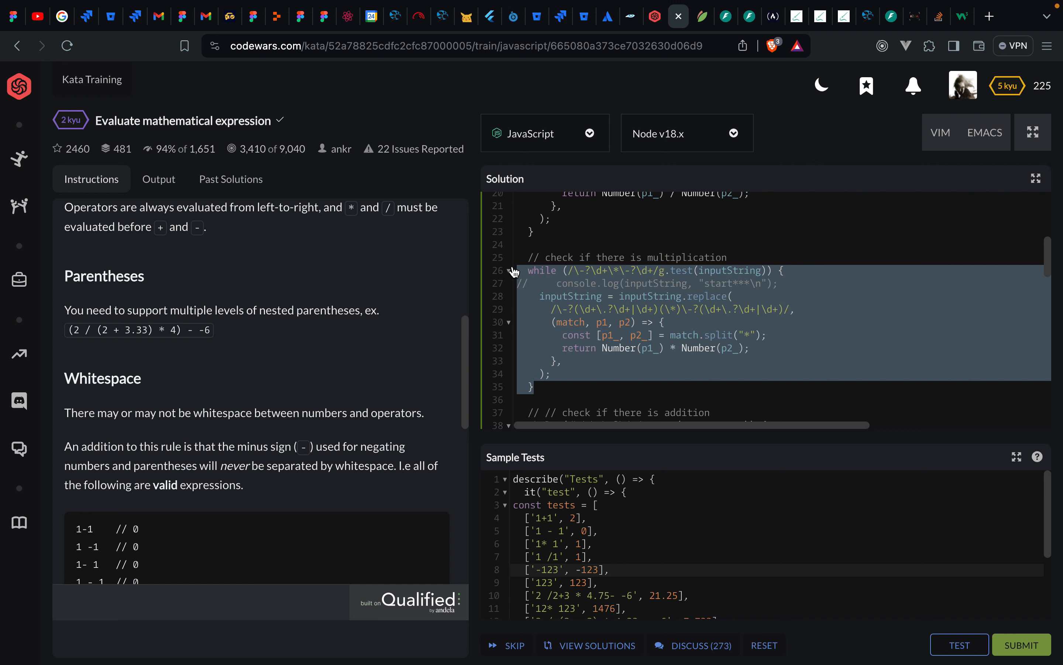
{"action": "left_click", "coordinate": [673, 348]}
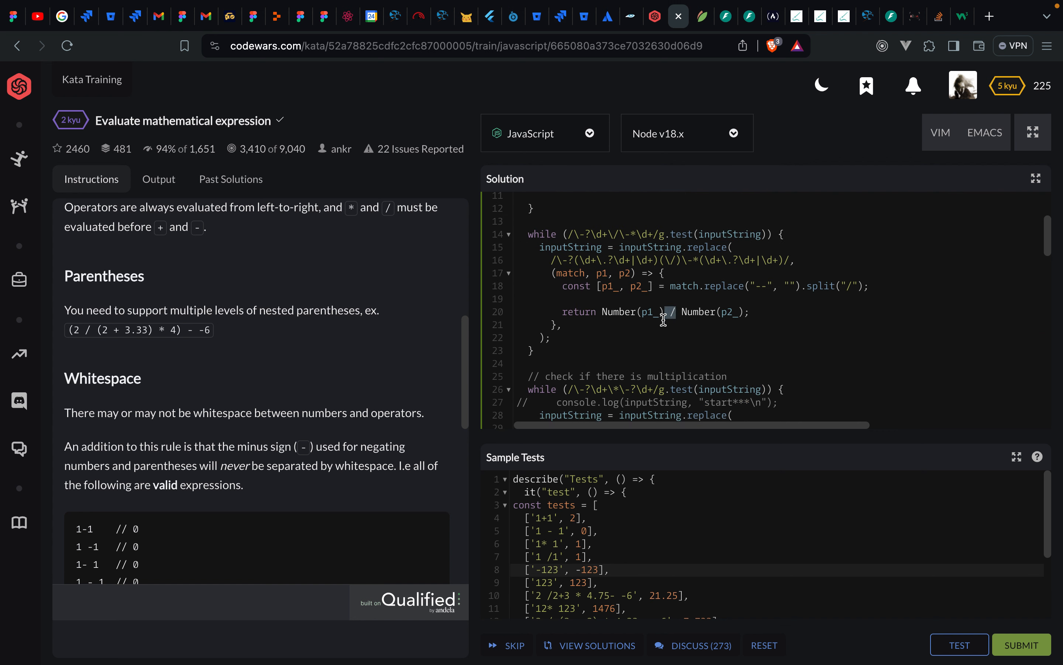
{"action": "scroll", "scroll_direction": "down", "scroll_amount": 3}
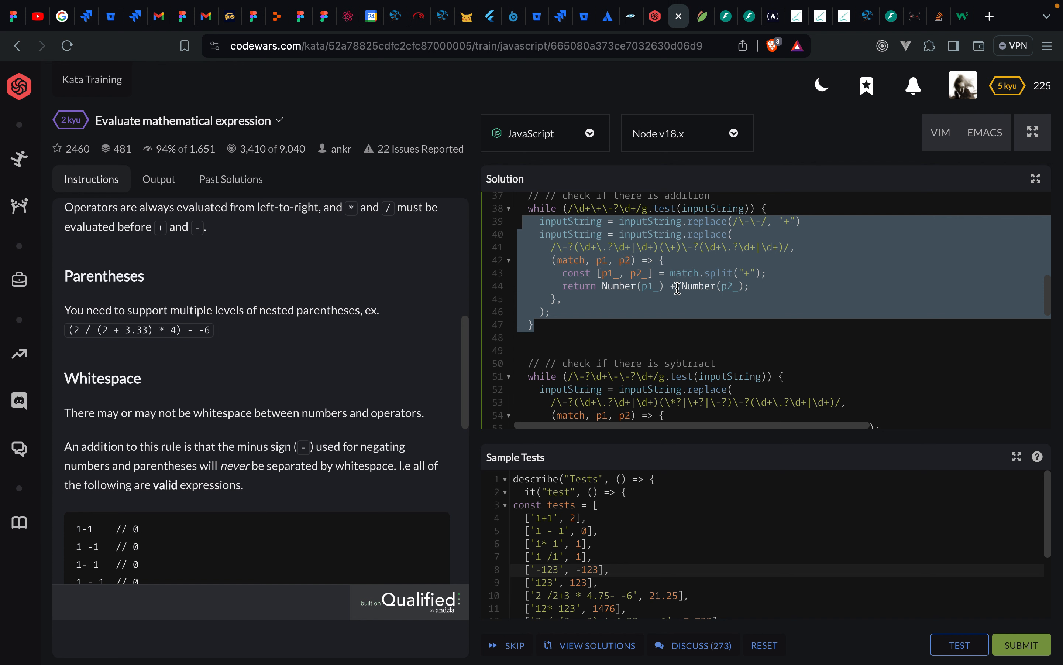
{"action": "left_click", "coordinate": [560, 298]}
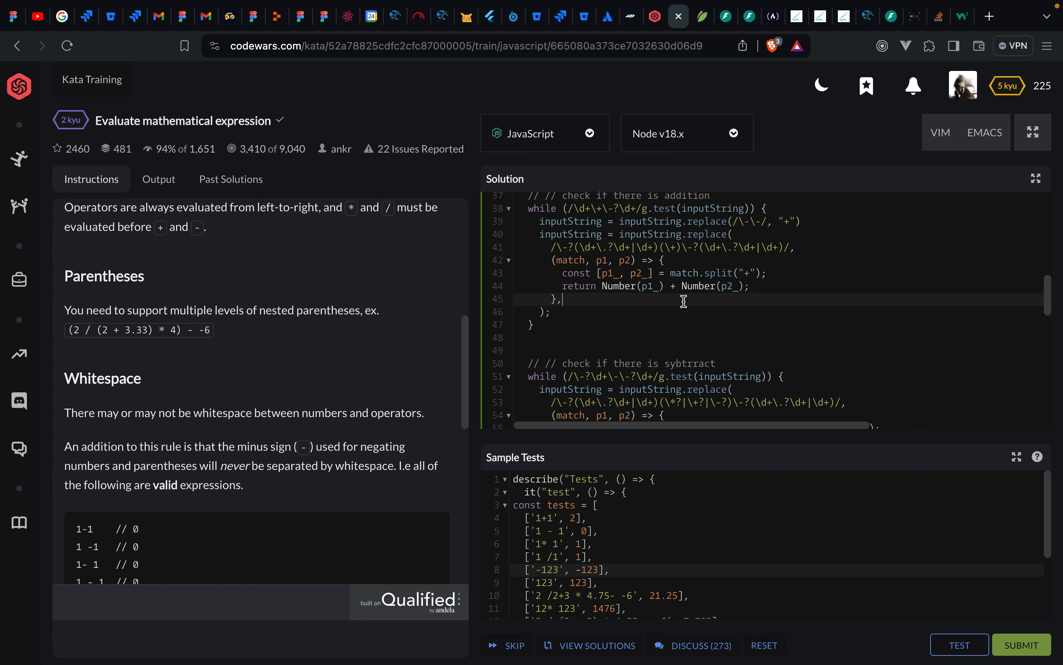
{"action": "scroll", "scroll_direction": "down", "scroll_amount": 3}
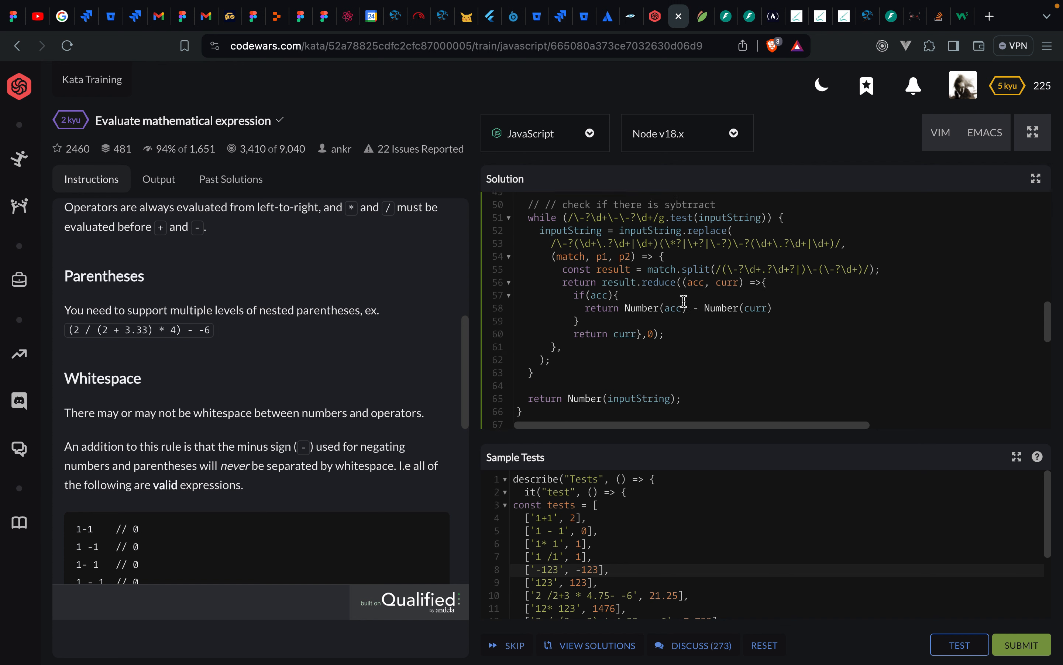
{"action": "scroll", "scroll_direction": "down", "scroll_amount": 3}
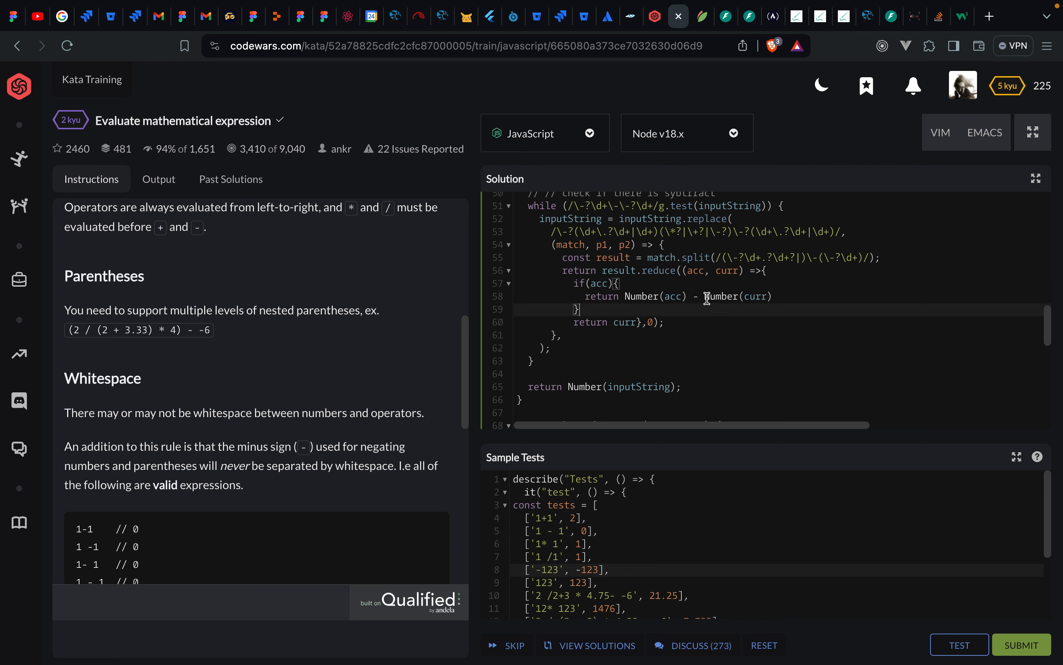
{"action": "scroll", "scroll_direction": "down", "scroll_amount": 3}
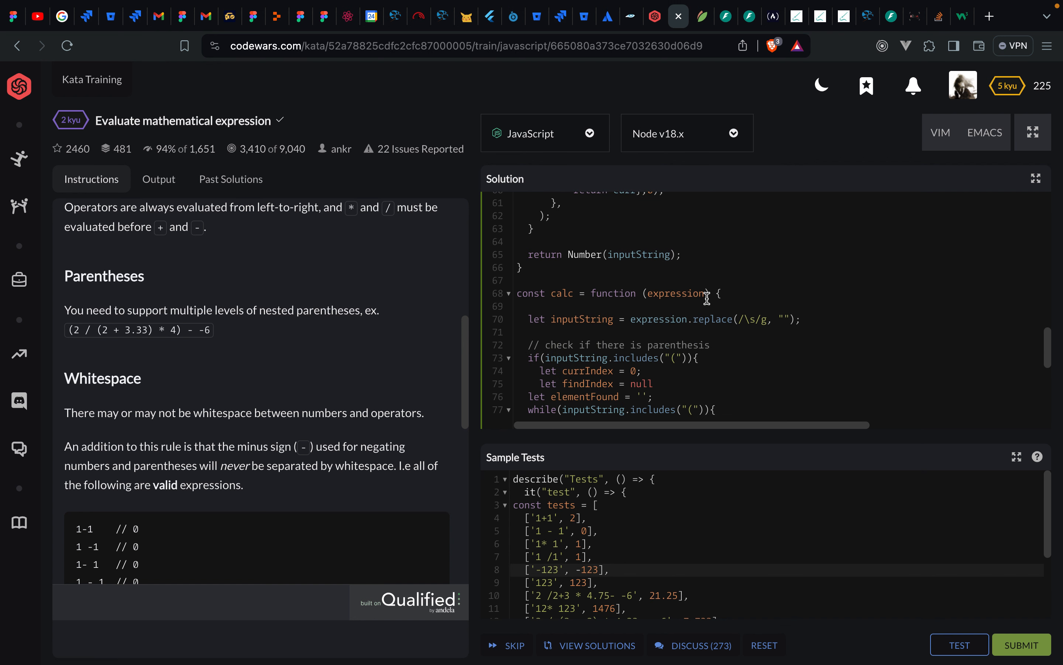
{"action": "double_click", "coordinate": [676, 237]}
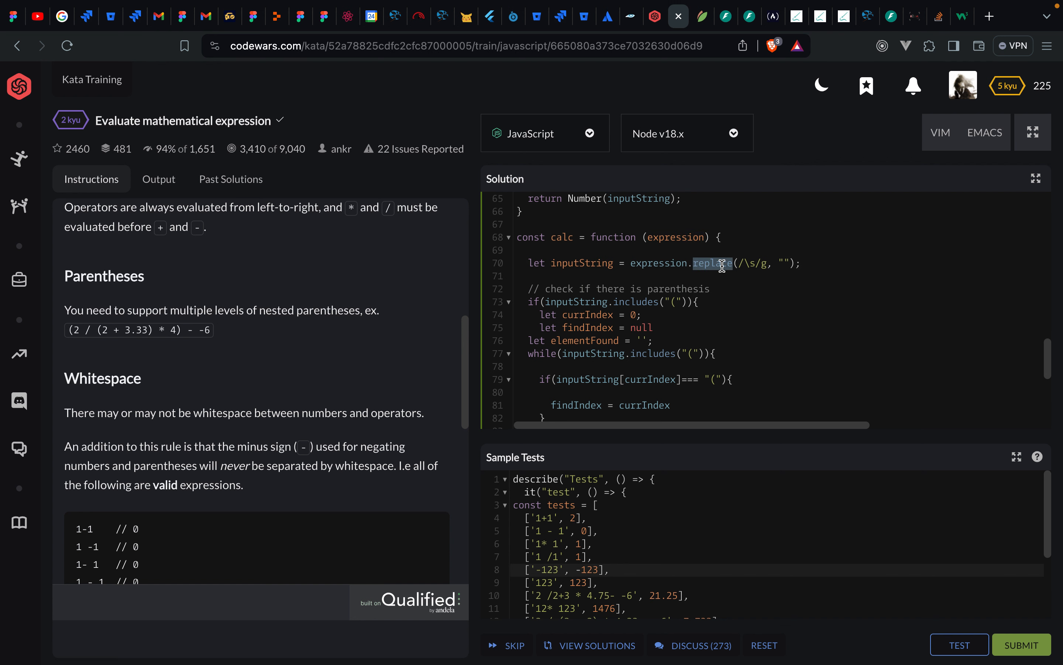
{"action": "scroll", "scroll_direction": "down", "scroll_amount": 3}
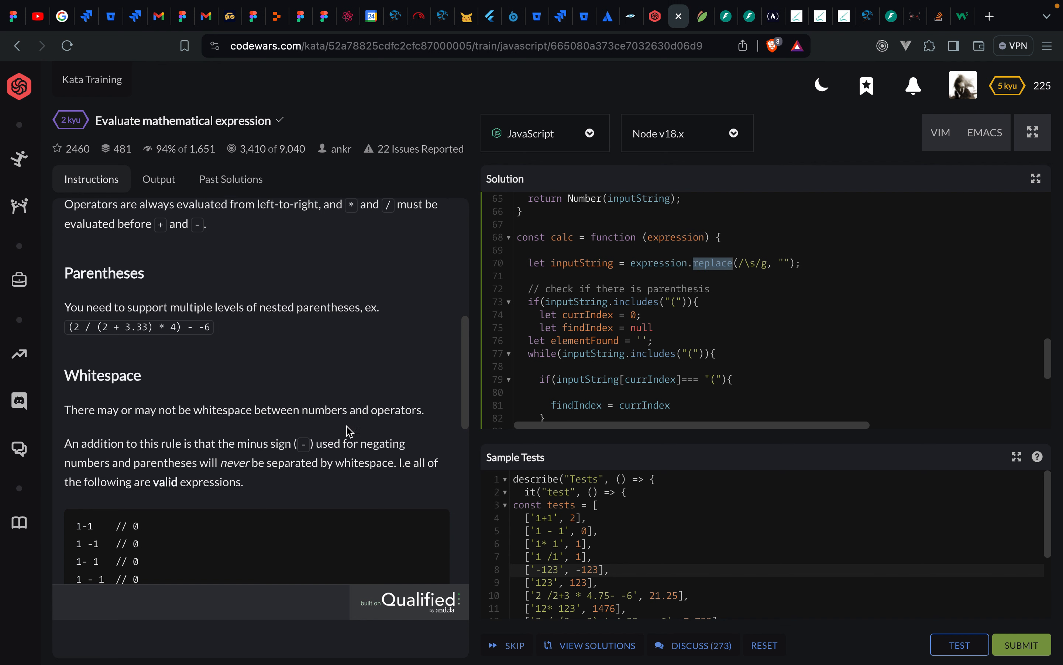
{"action": "scroll", "scroll_direction": "down", "scroll_amount": 3}
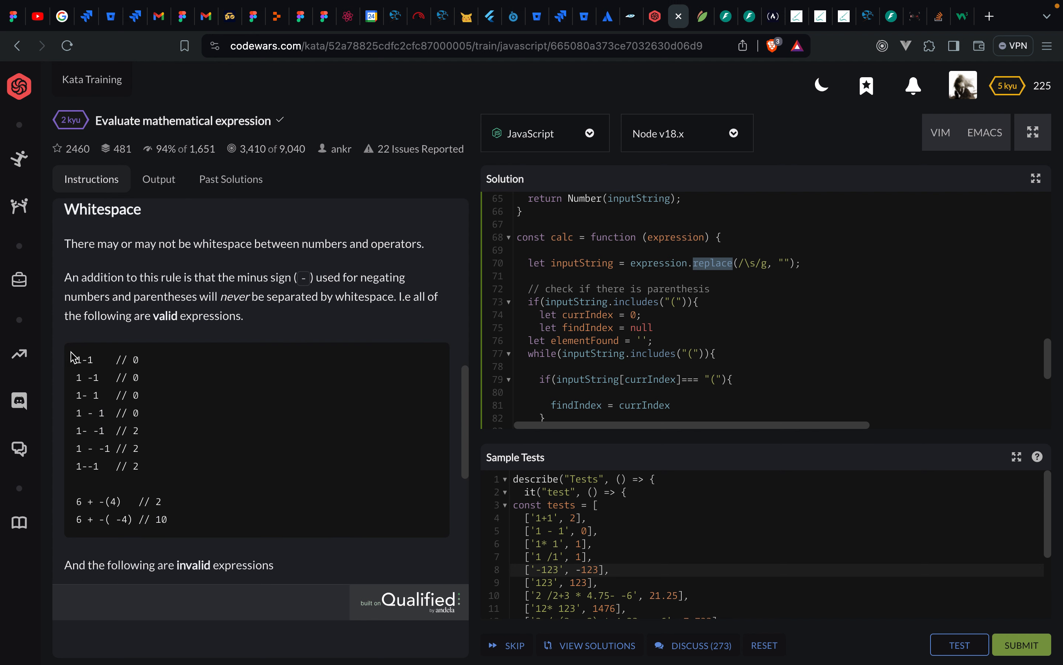
{"action": "mouse_move", "coordinate": [154, 486]}
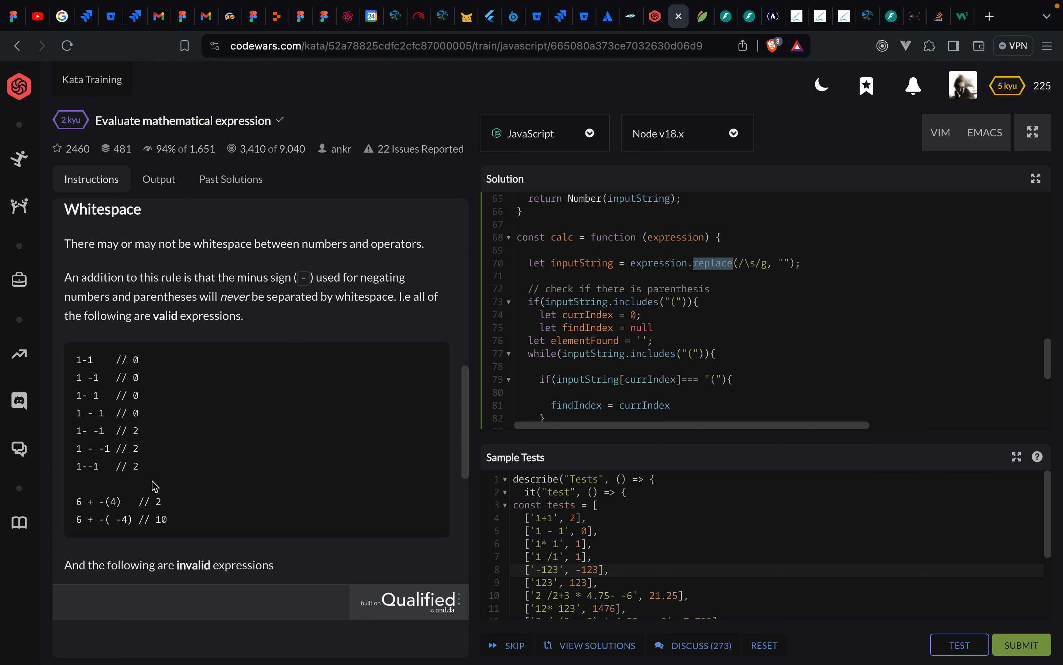
{"action": "mouse_move", "coordinate": [83, 452]}
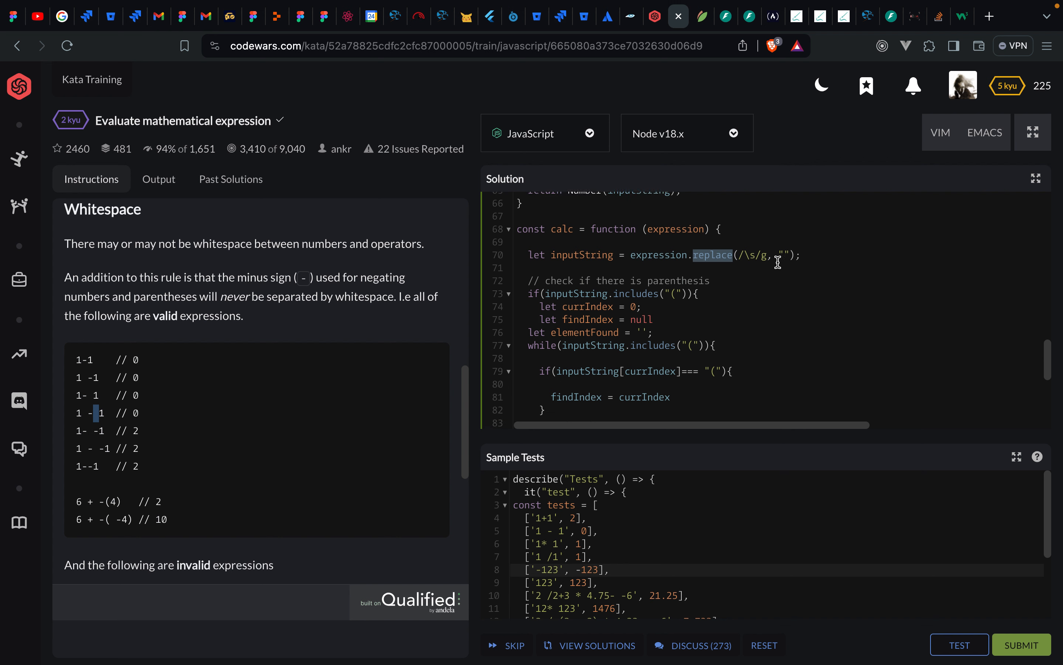
{"action": "scroll", "scroll_direction": "down", "scroll_amount": 3}
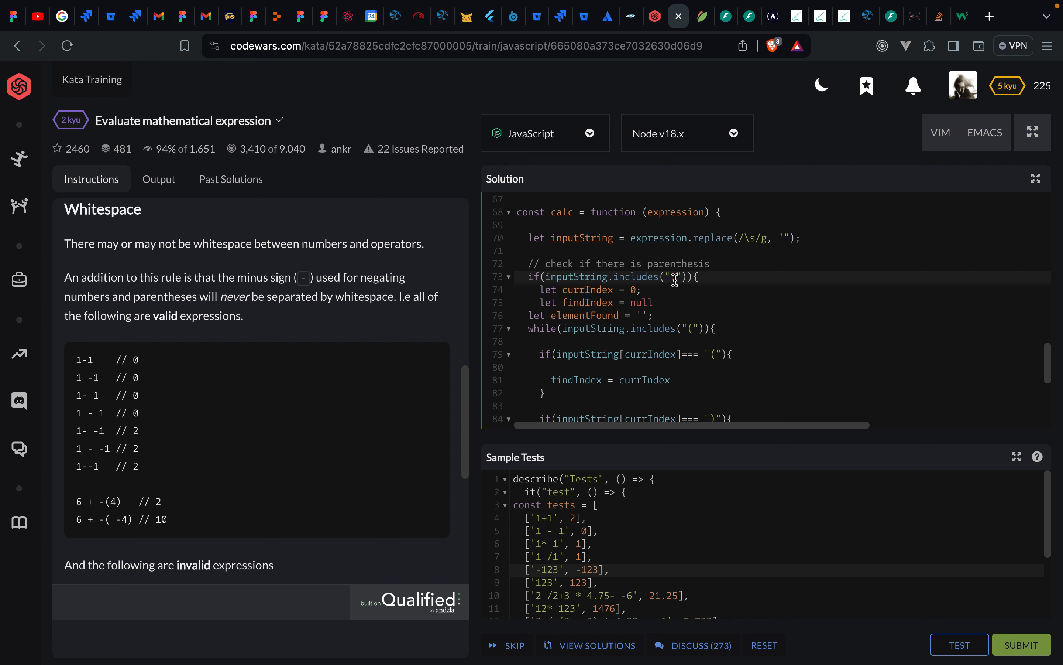
{"action": "scroll", "scroll_direction": "down", "scroll_amount": 3}
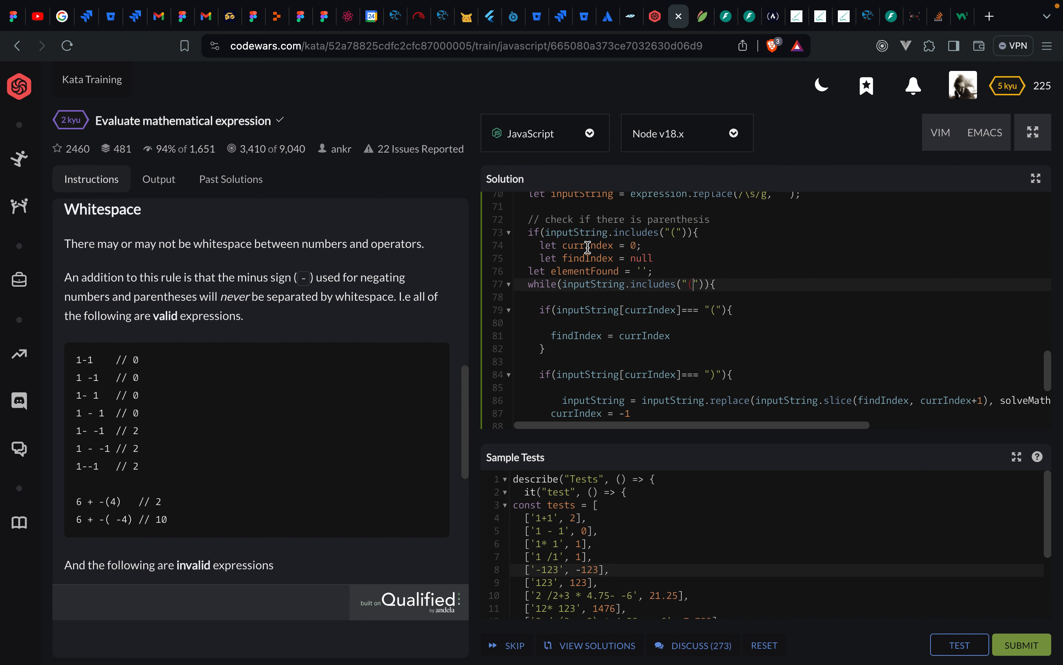
{"action": "double_click", "coordinate": [586, 245]}
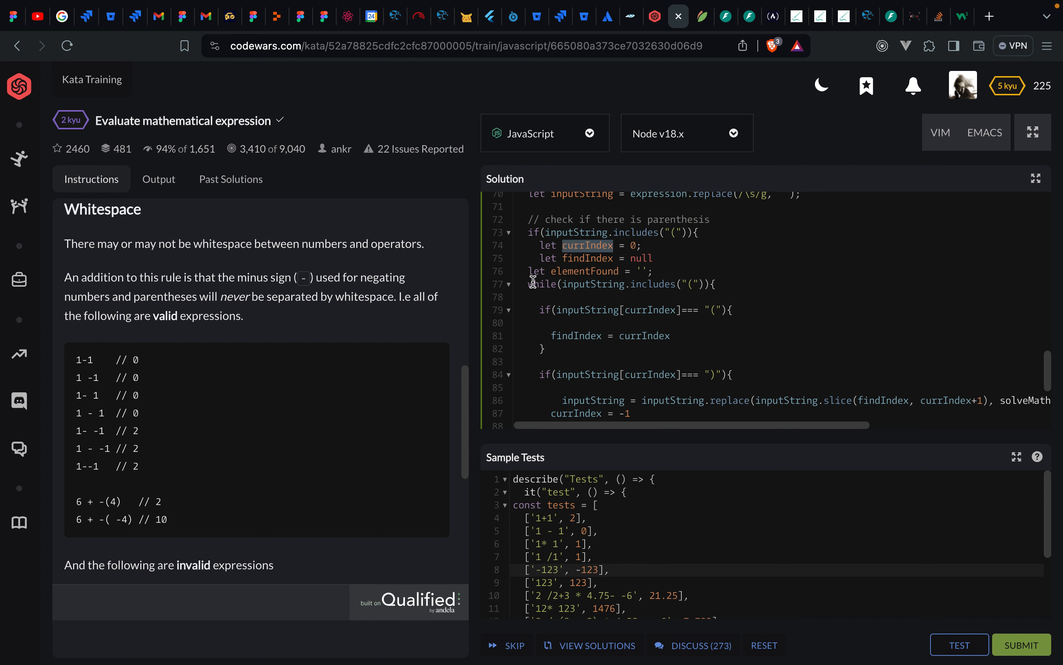
{"action": "mouse_move", "coordinate": [624, 301]}
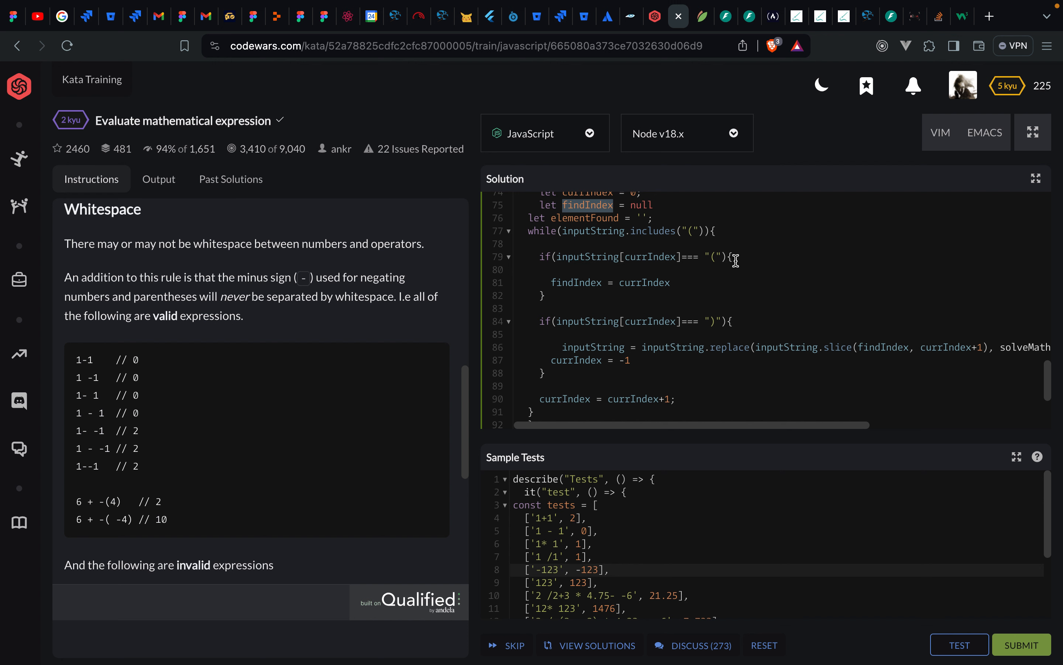
{"action": "mouse_move", "coordinate": [721, 261]}
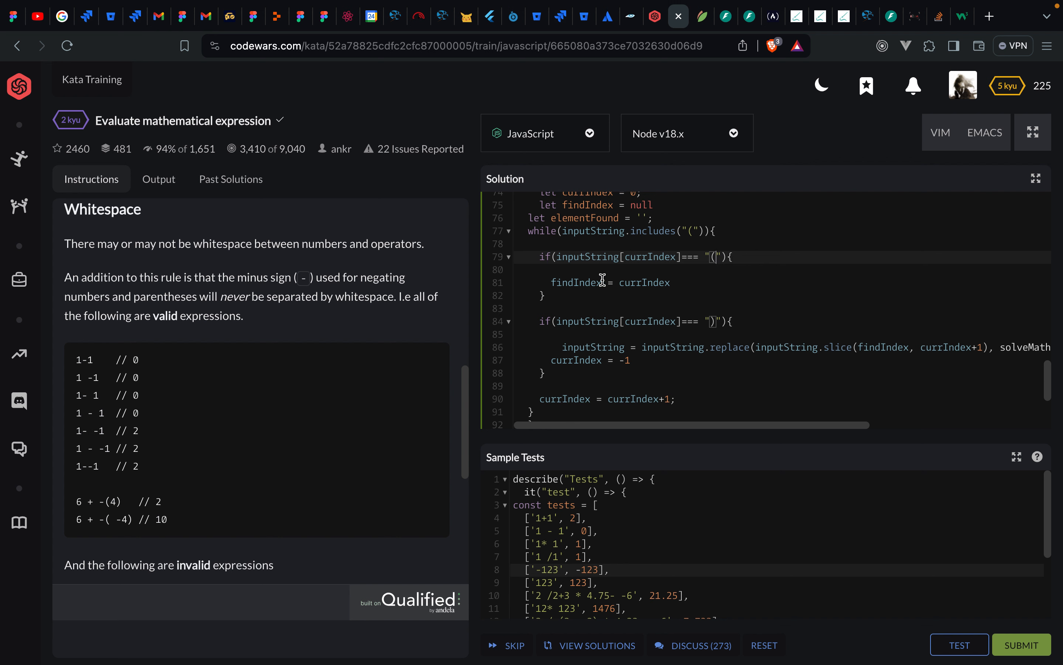
{"action": "double_click", "coordinate": [643, 283]}
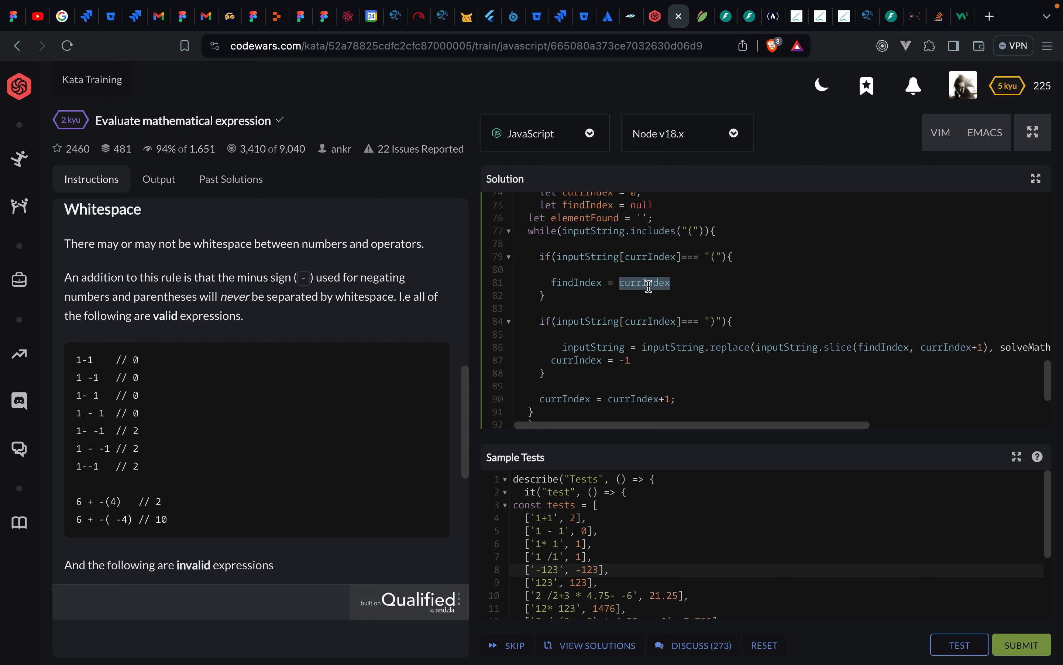
{"action": "scroll", "scroll_direction": "down", "scroll_amount": 3}
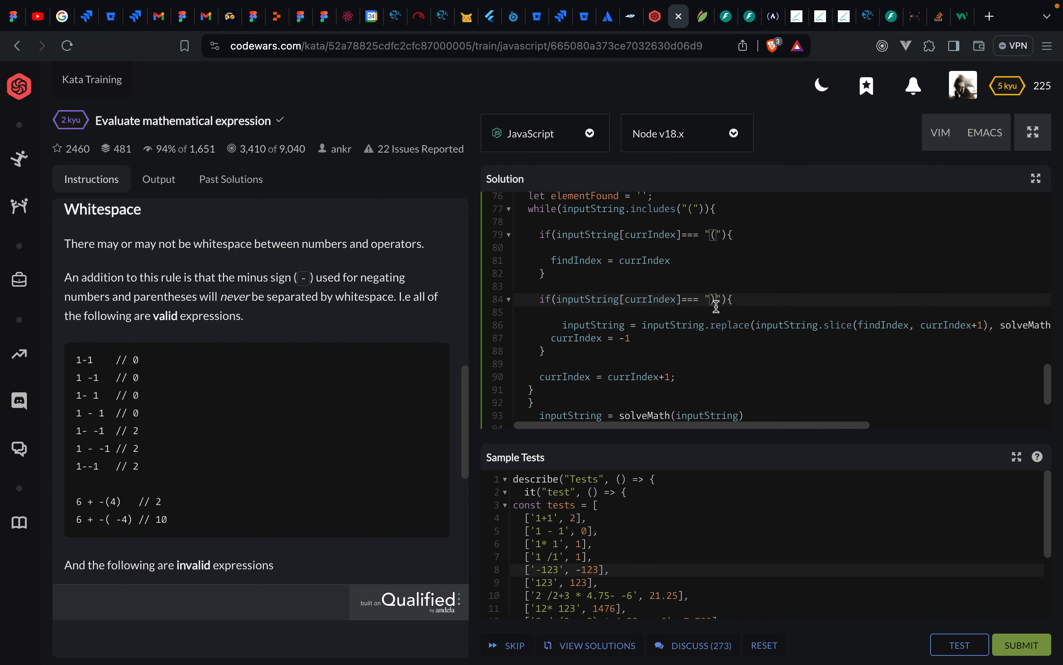
{"action": "mouse_move", "coordinate": [668, 261]}
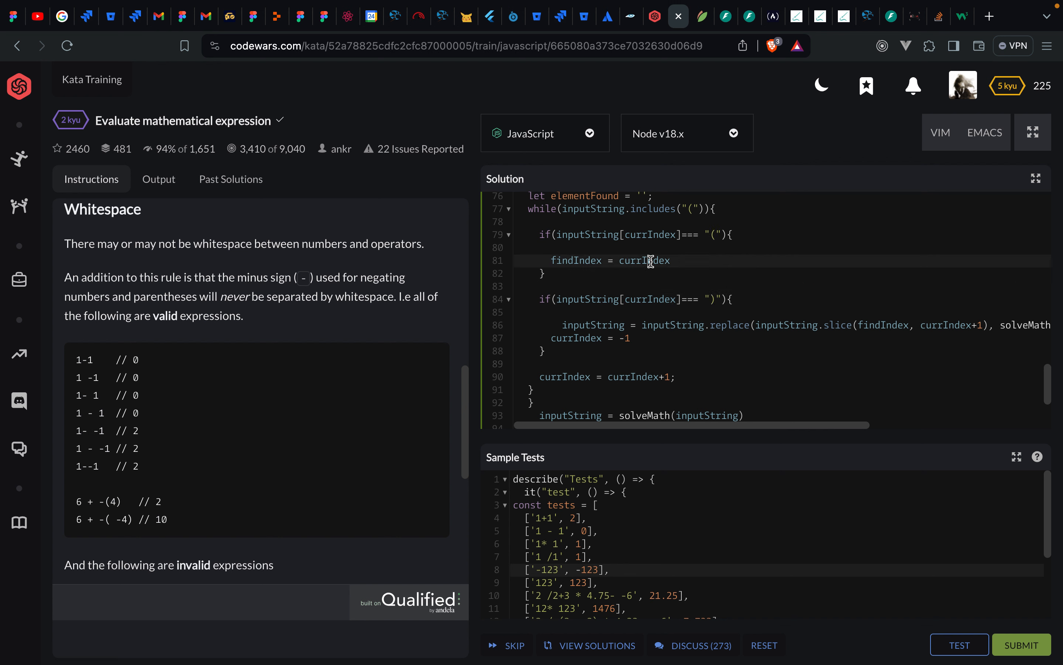
{"action": "double_click", "coordinate": [643, 260]}
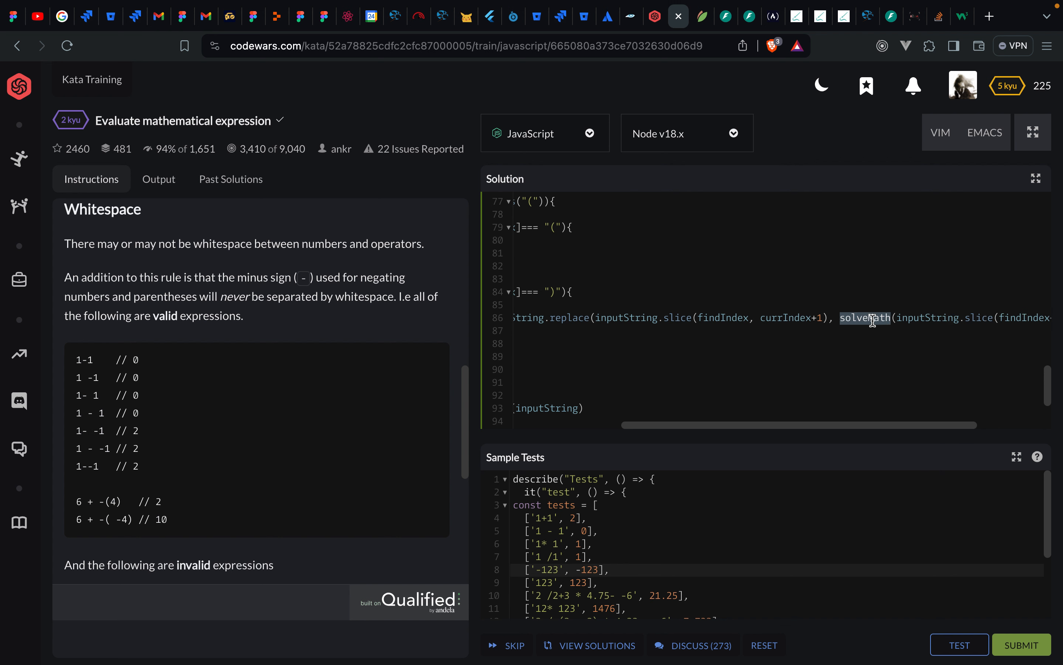
{"action": "mouse_move", "coordinate": [868, 317]}
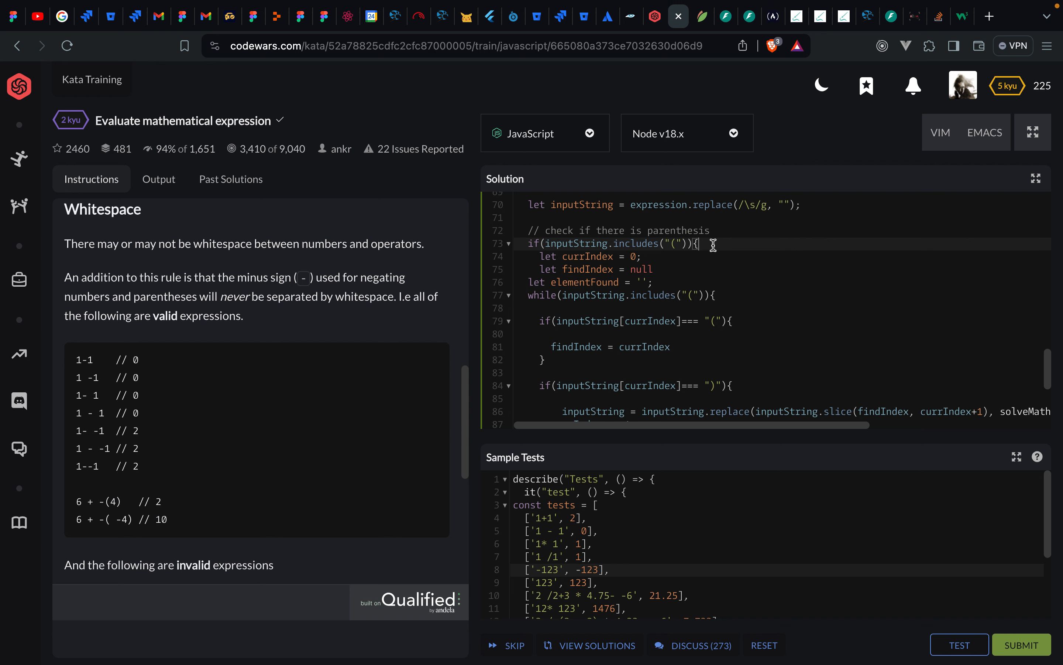
{"action": "scroll", "scroll_direction": "down", "scroll_amount": 3}
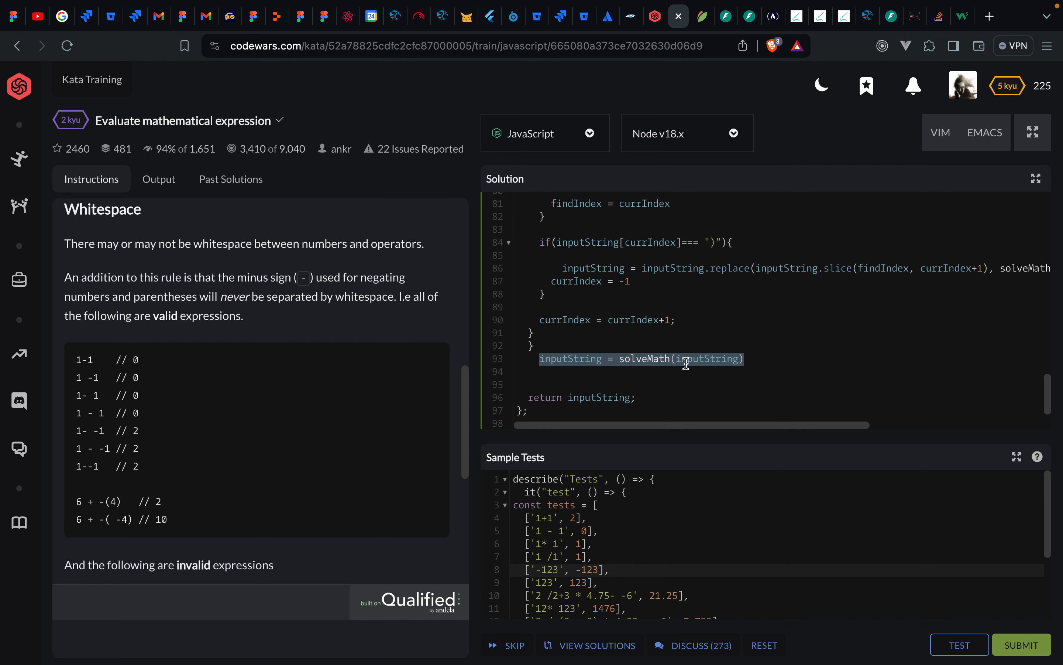
{"action": "double_click", "coordinate": [708, 358]}
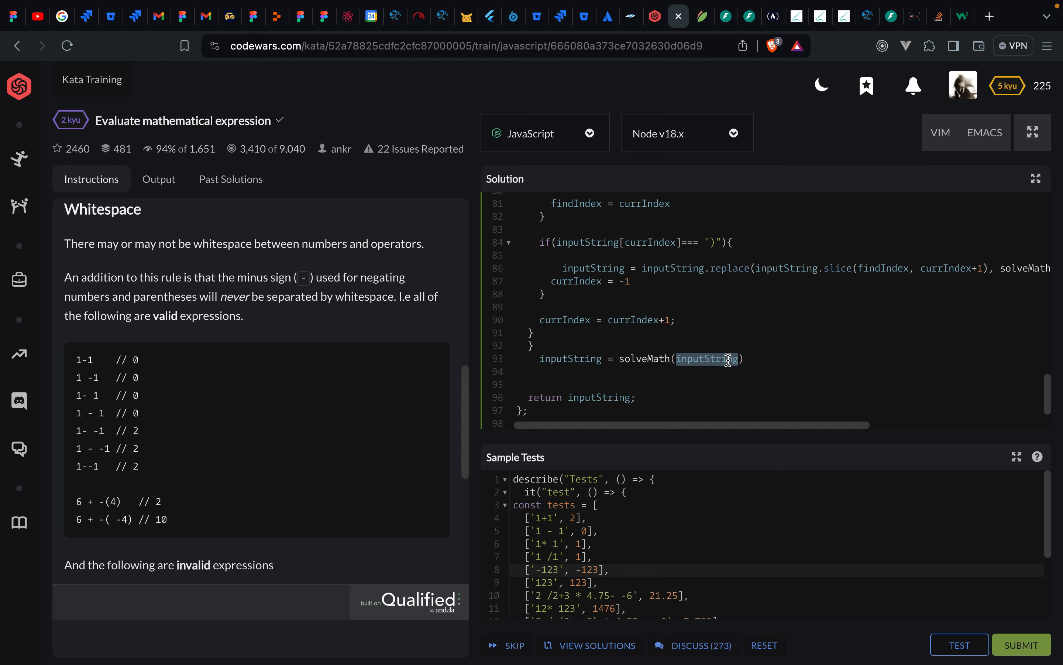
{"action": "double_click", "coordinate": [570, 358]}
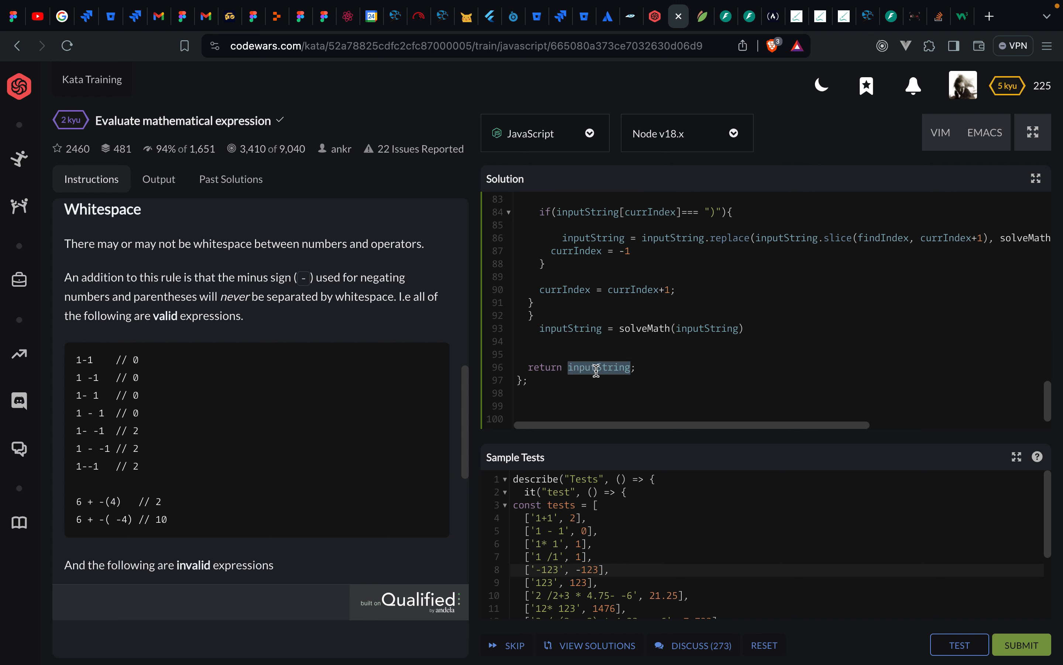
{"action": "mouse_move", "coordinate": [600, 360]}
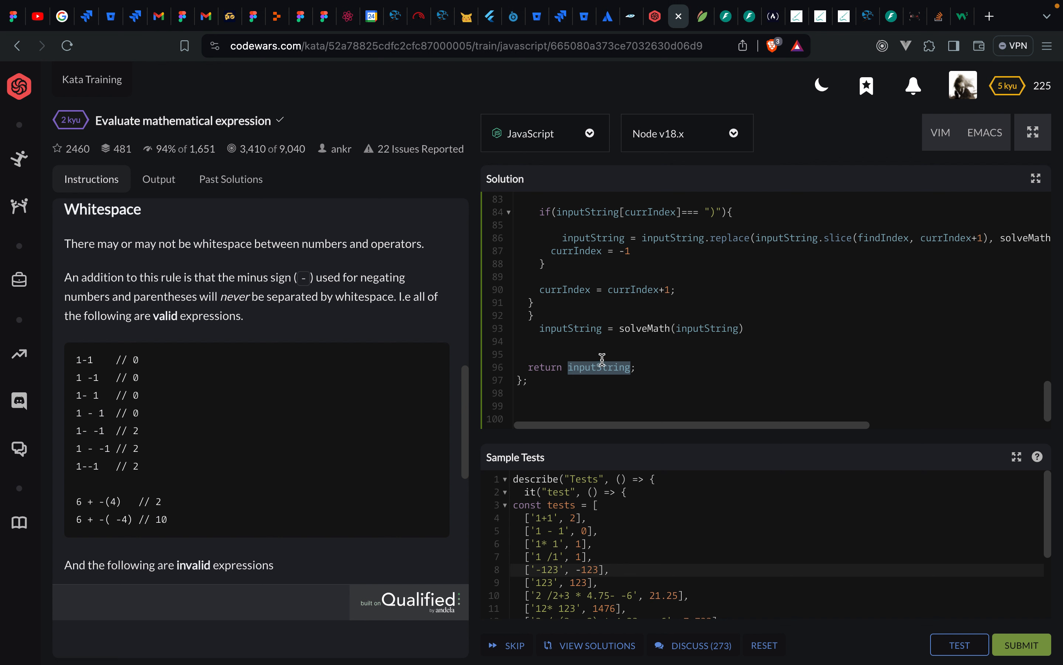
{"action": "mouse_move", "coordinate": [643, 487]}
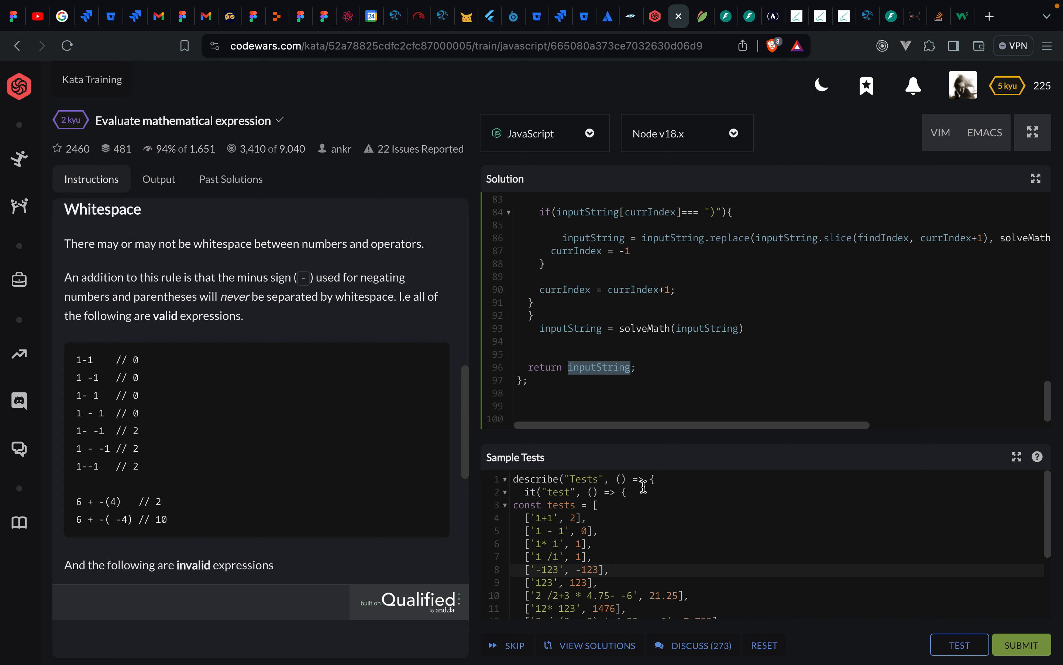
- Run the sample tests until all pass, then go to the kata's solutions page
{"action": "left_click", "coordinate": [959, 644]}
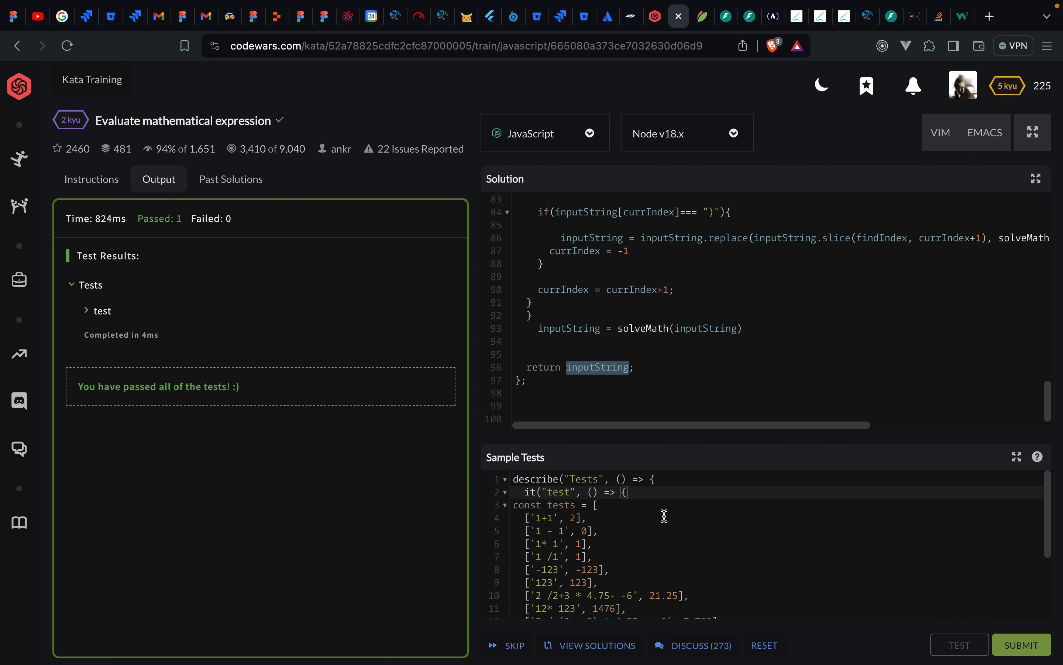
{"action": "left_click", "coordinate": [959, 644]}
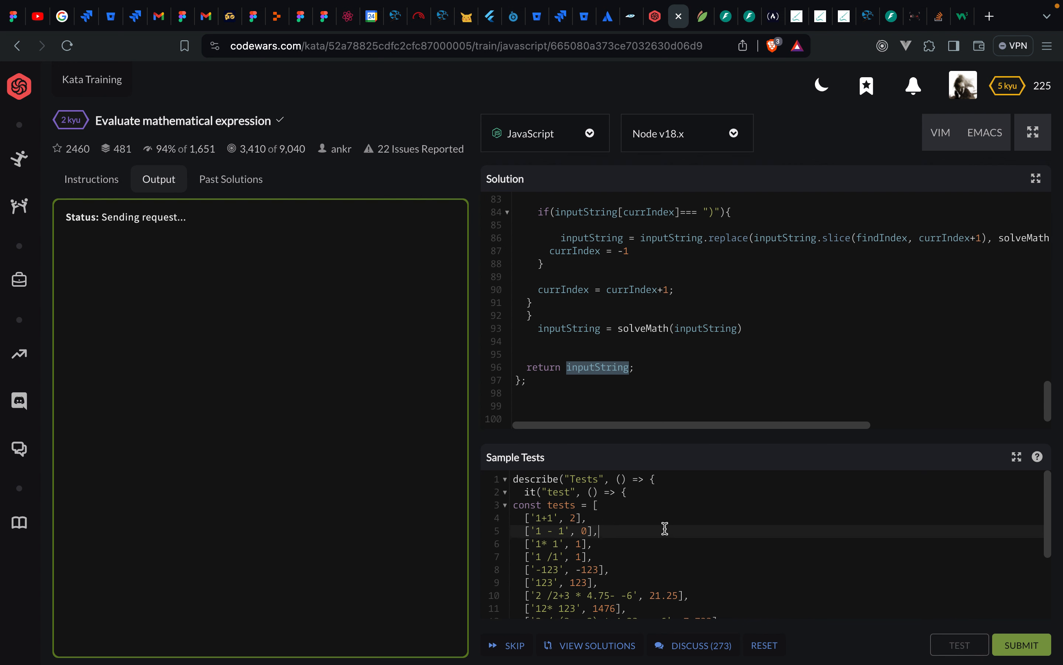
{"action": "left_click", "coordinate": [958, 644]}
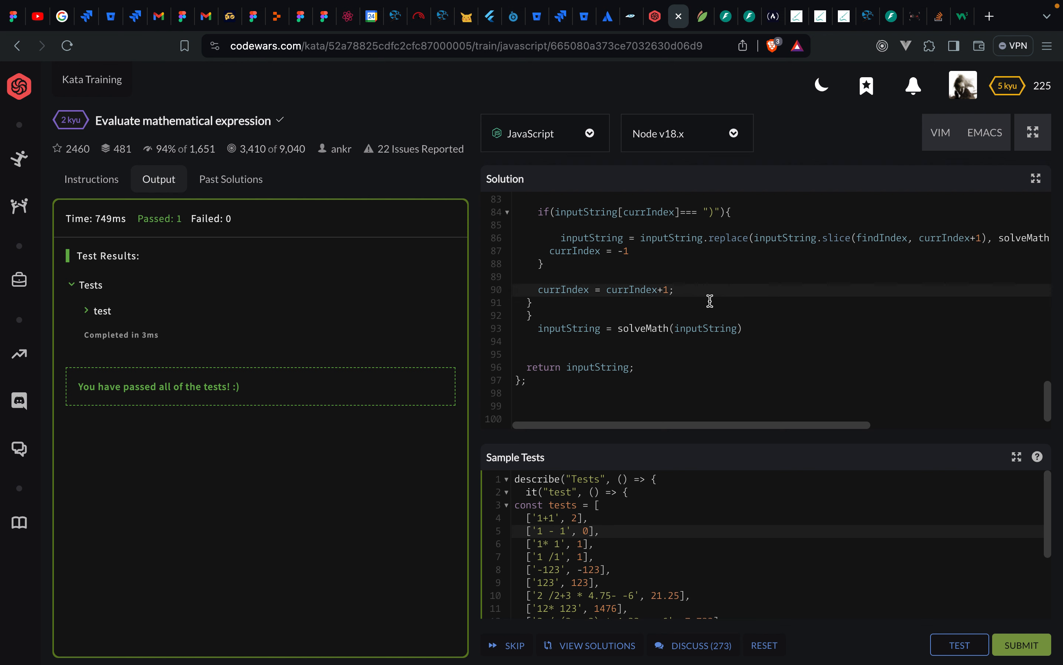
{"action": "left_click", "coordinate": [1021, 644]}
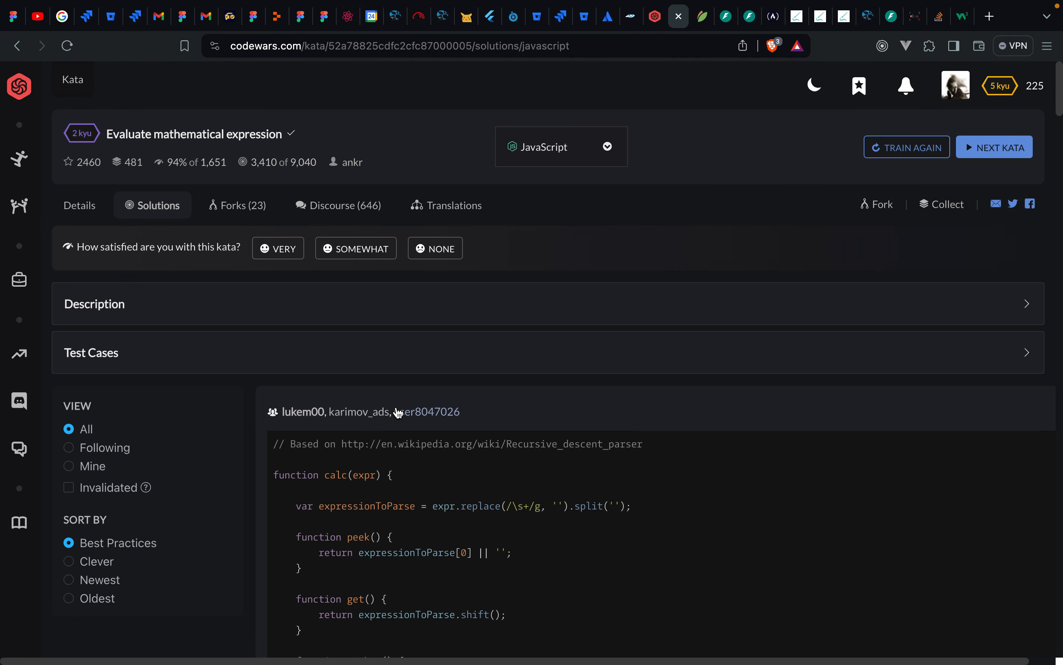
- Filter the solutions page to the Mine view to list only my own solutions
{"action": "scroll", "scroll_direction": "down", "scroll_amount": 3}
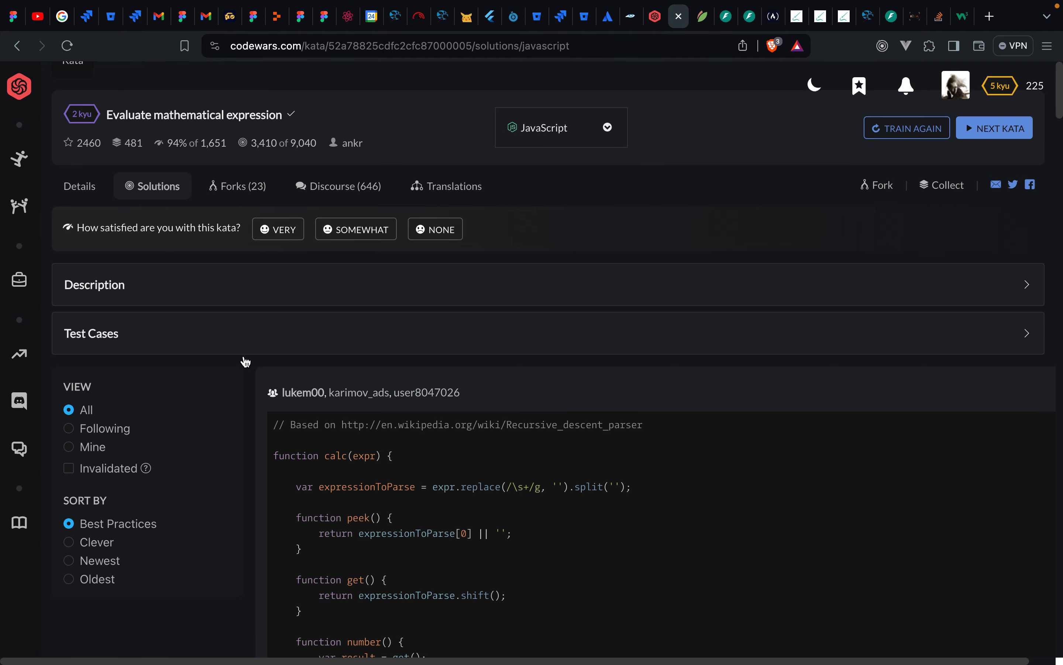
{"action": "scroll", "scroll_direction": "down", "scroll_amount": 3}
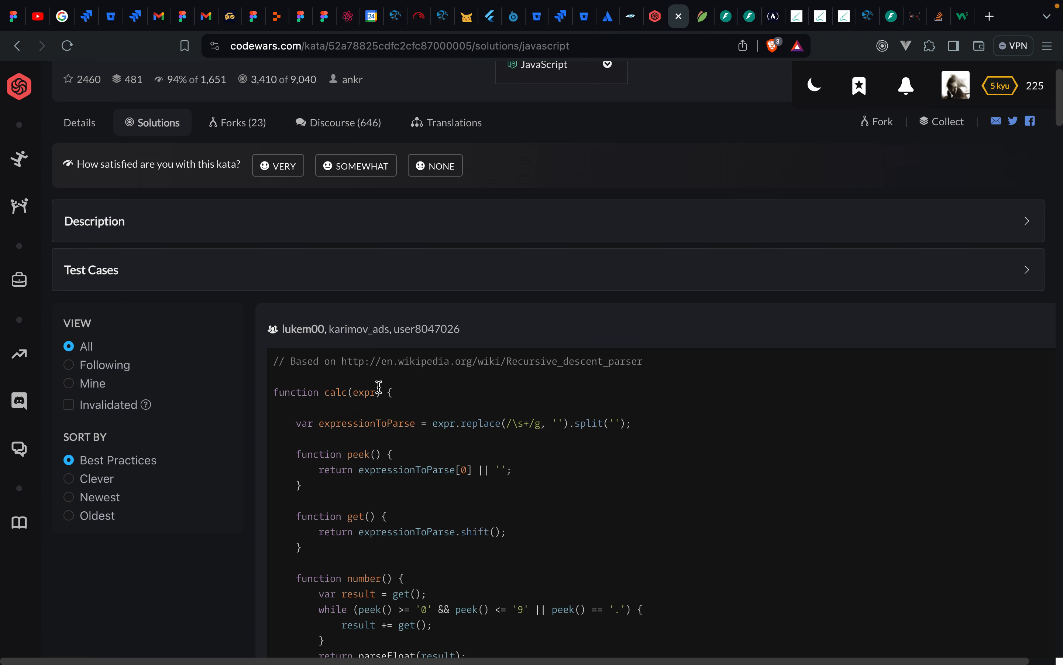
{"action": "scroll", "scroll_direction": "down", "scroll_amount": 3}
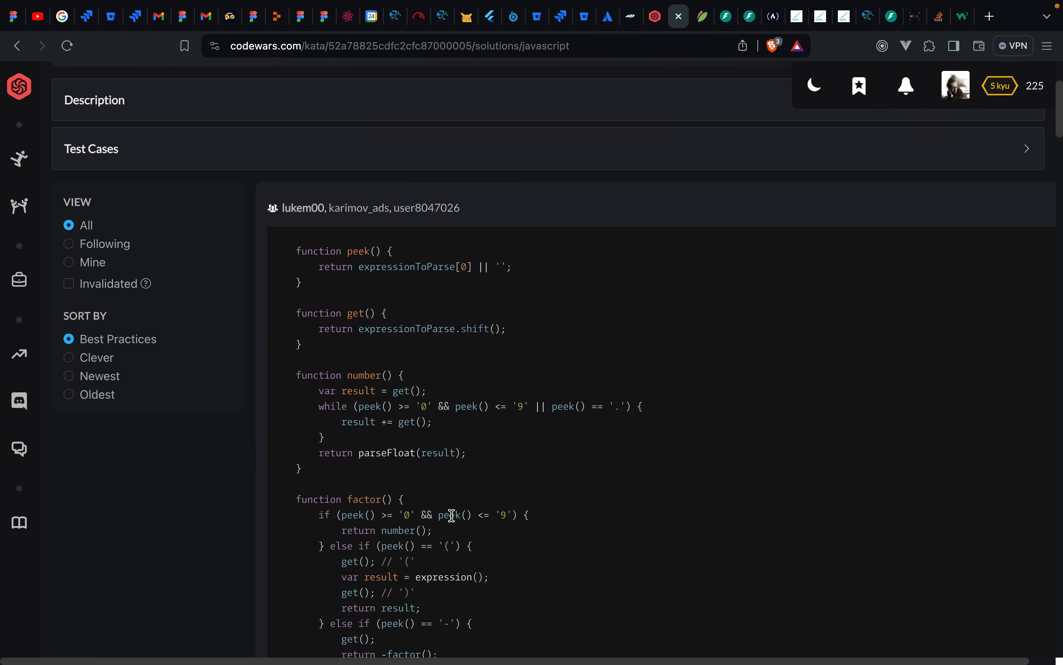
{"action": "left_click", "coordinate": [68, 262]}
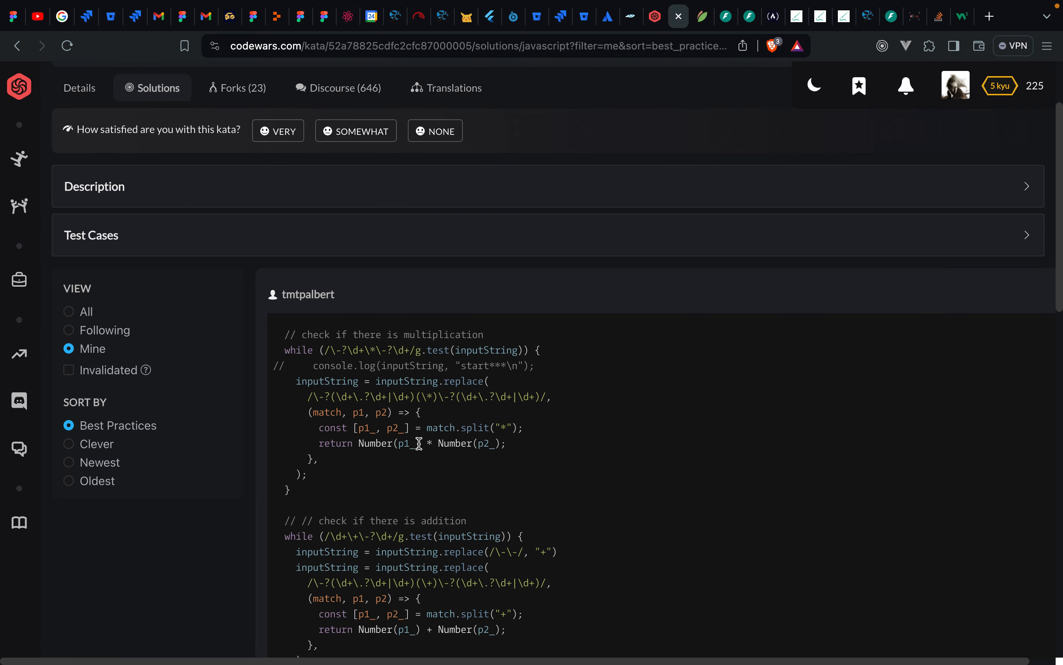
{"action": "scroll", "scroll_direction": "down", "scroll_amount": 3}
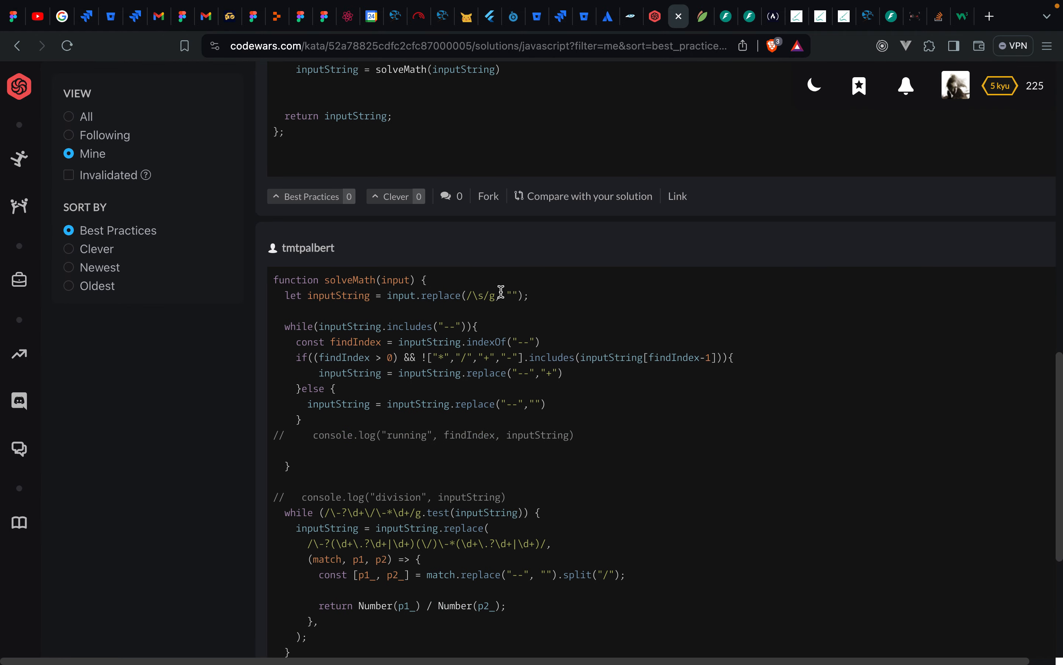
{"action": "scroll", "scroll_direction": "down", "scroll_amount": 3}
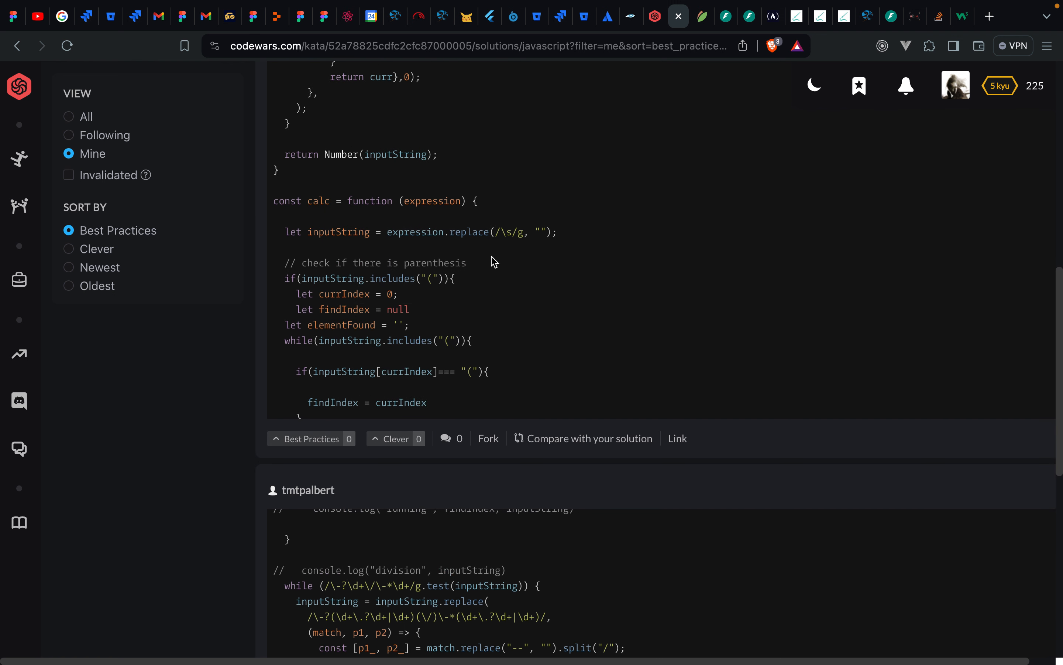
{"action": "scroll", "scroll_direction": "down", "scroll_amount": 3}
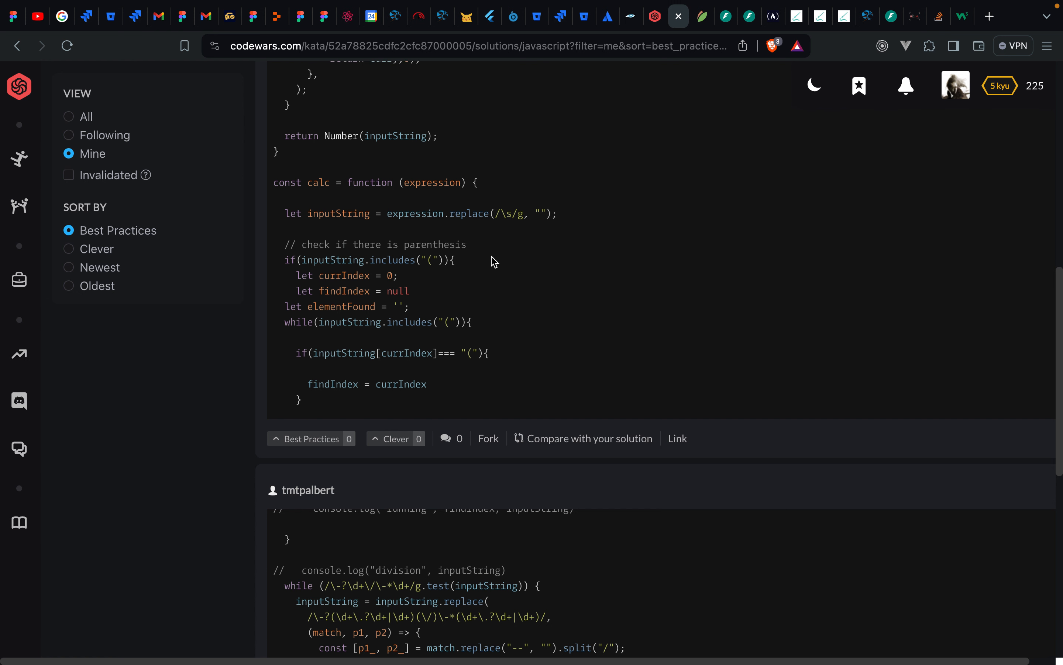
{"action": "mouse_move", "coordinate": [248, 183]}
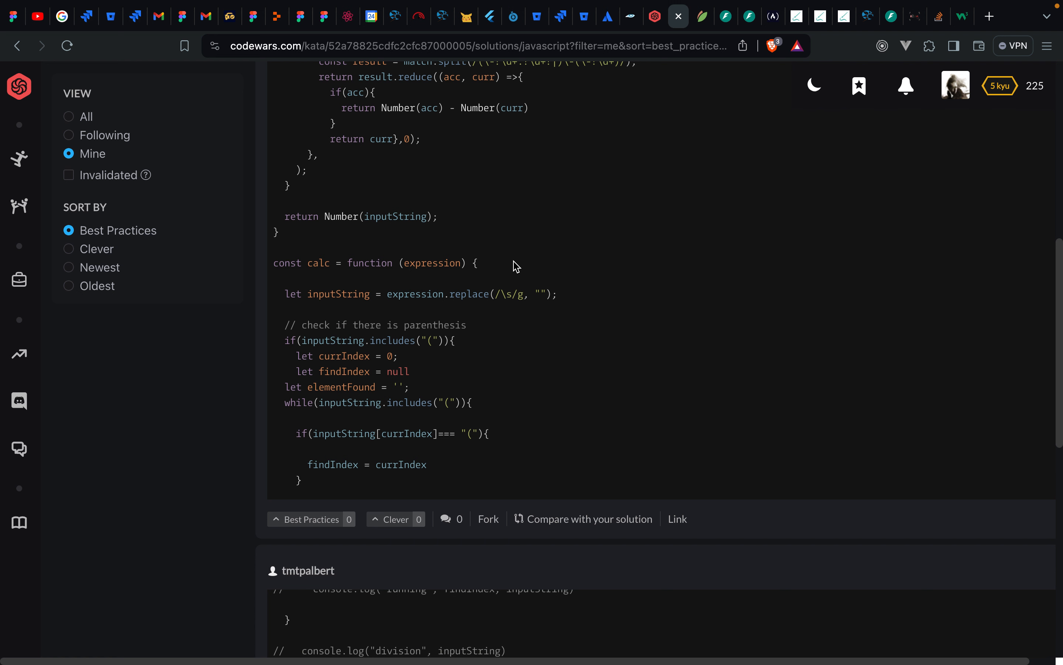
{"action": "mouse_move", "coordinate": [370, 204]}
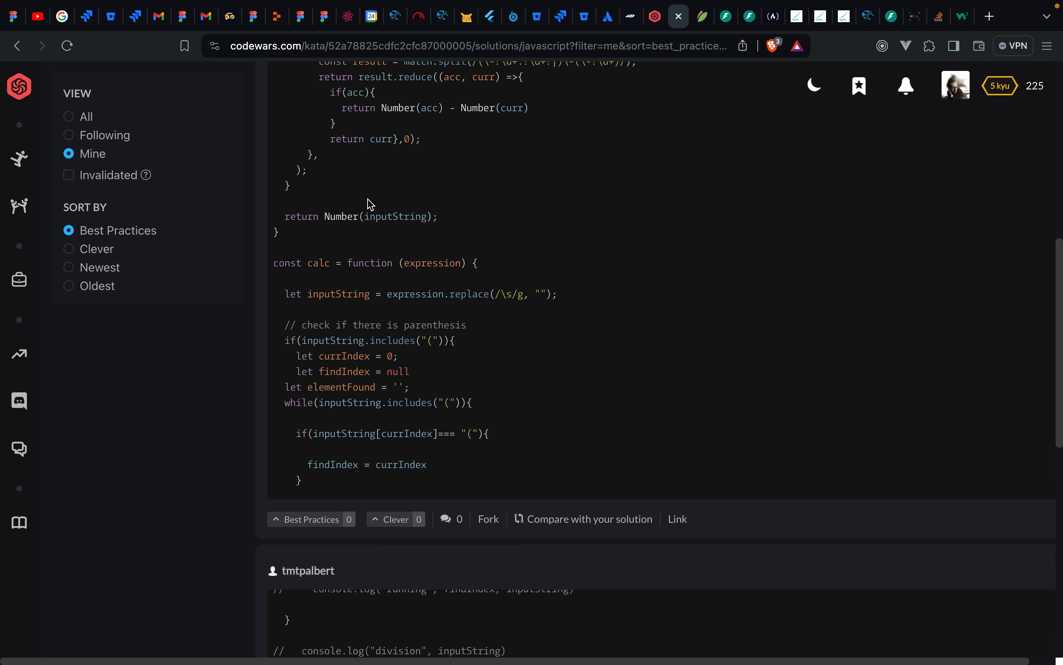